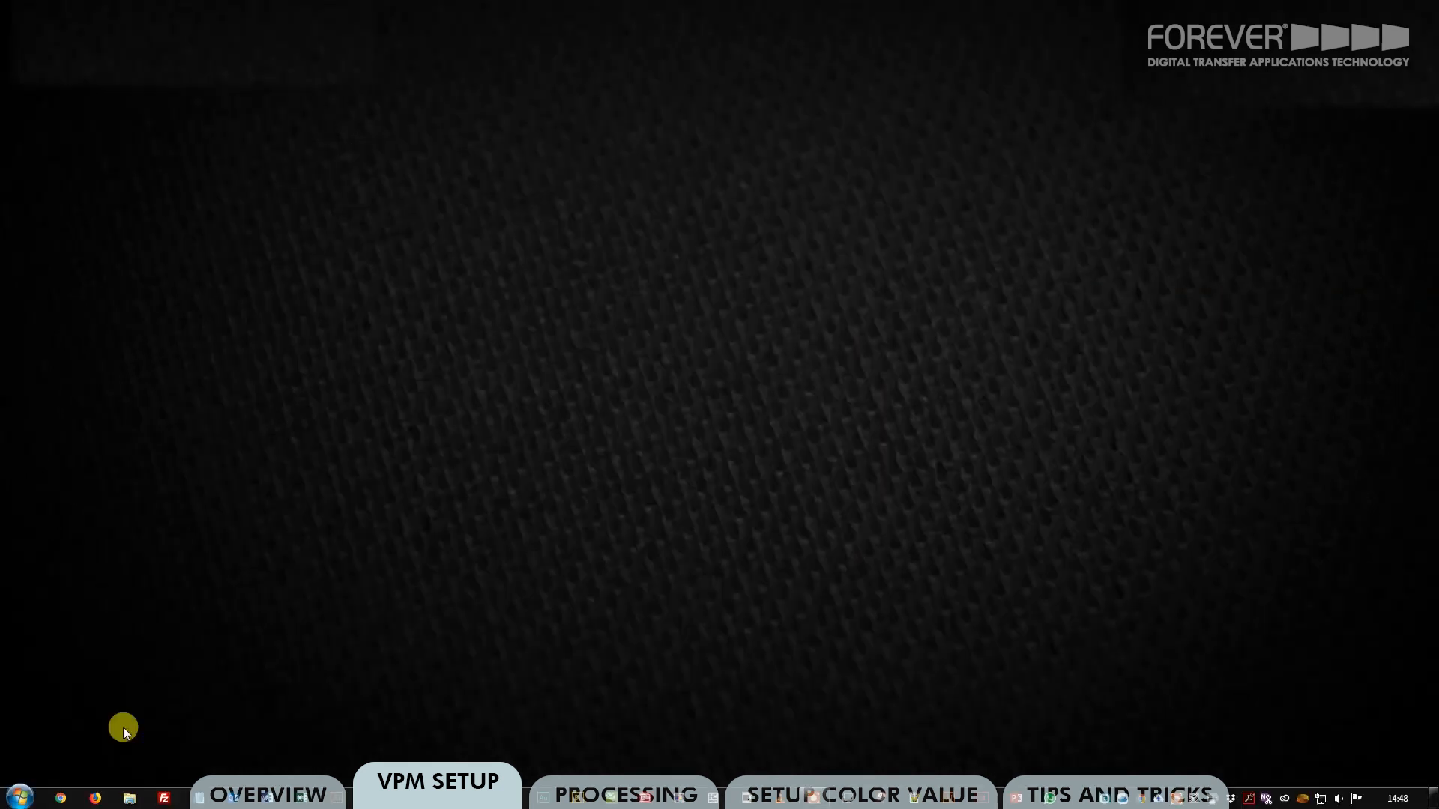
# - Enable a new Virtuoso Print Manager edition using the catalog code 'Forever'
pyautogui.click(17, 794)
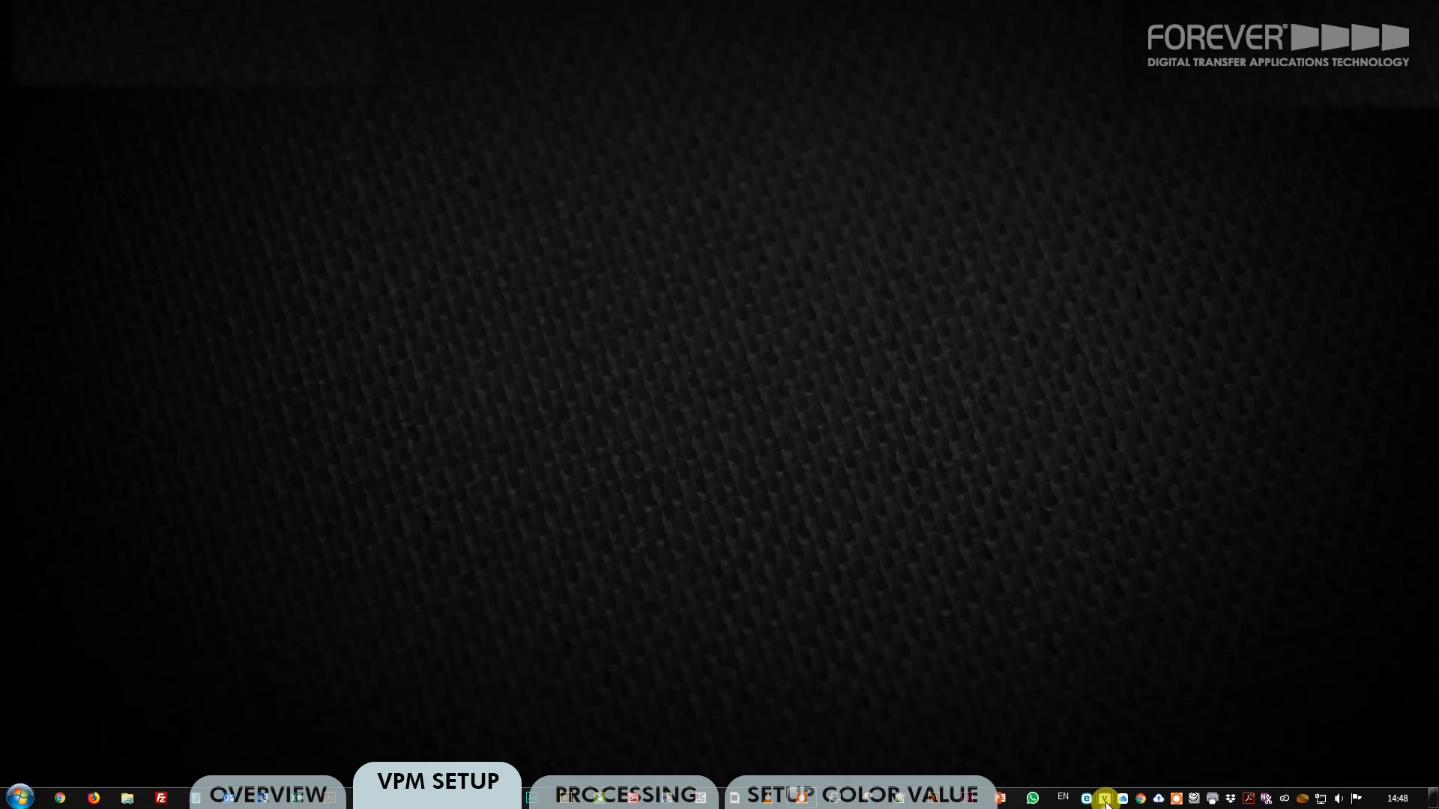
pyautogui.click(1106, 797)
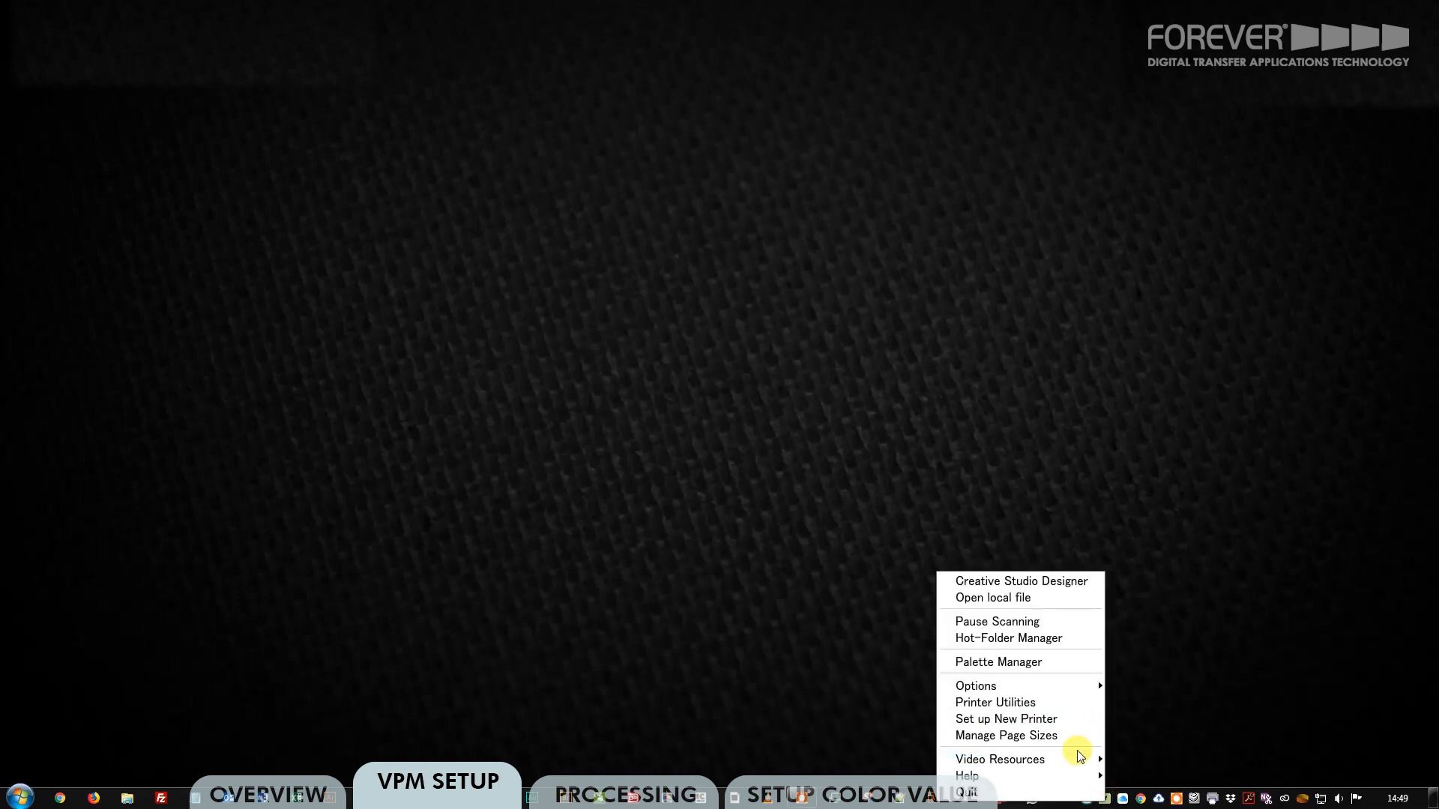
pyautogui.moveTo(976, 686)
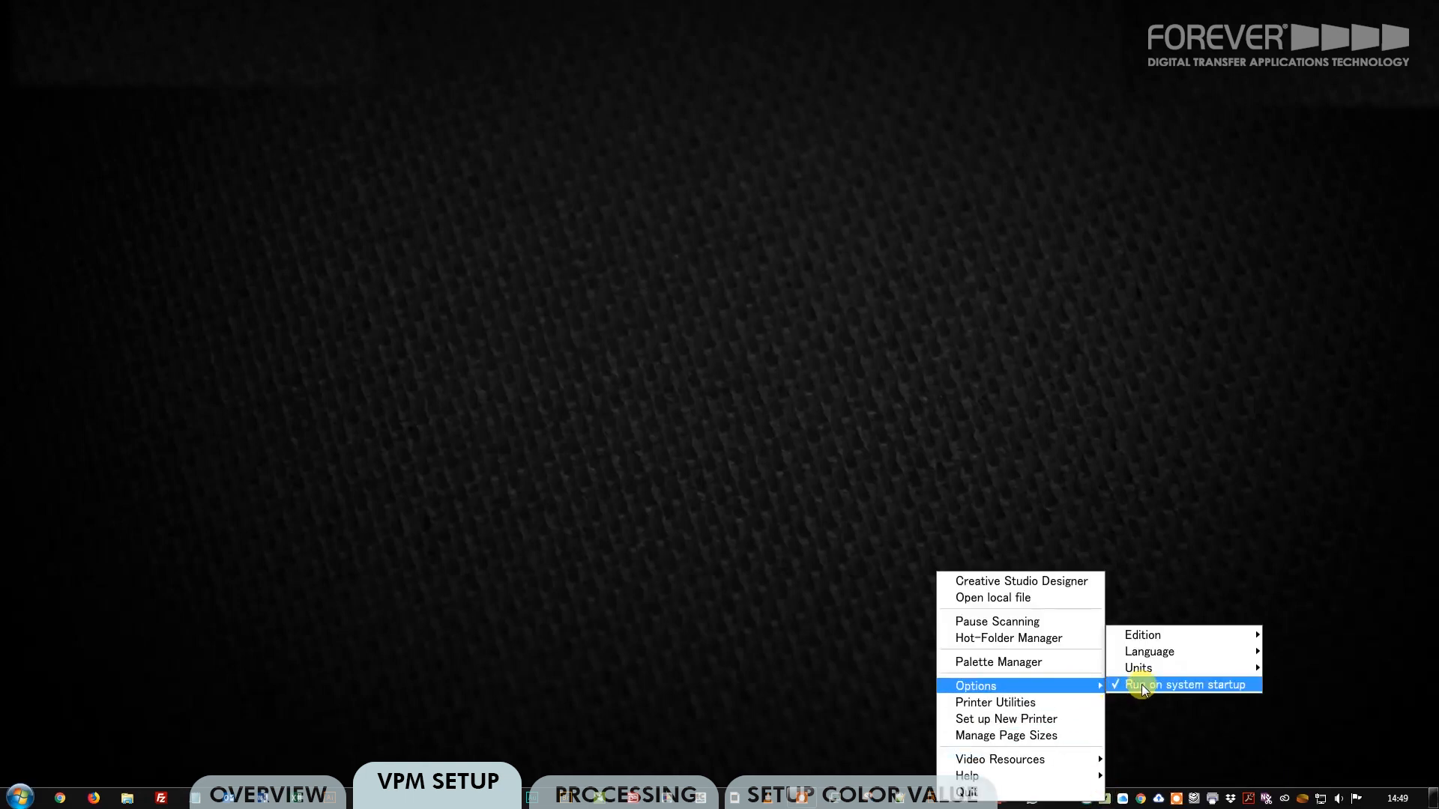
pyautogui.moveTo(1142, 634)
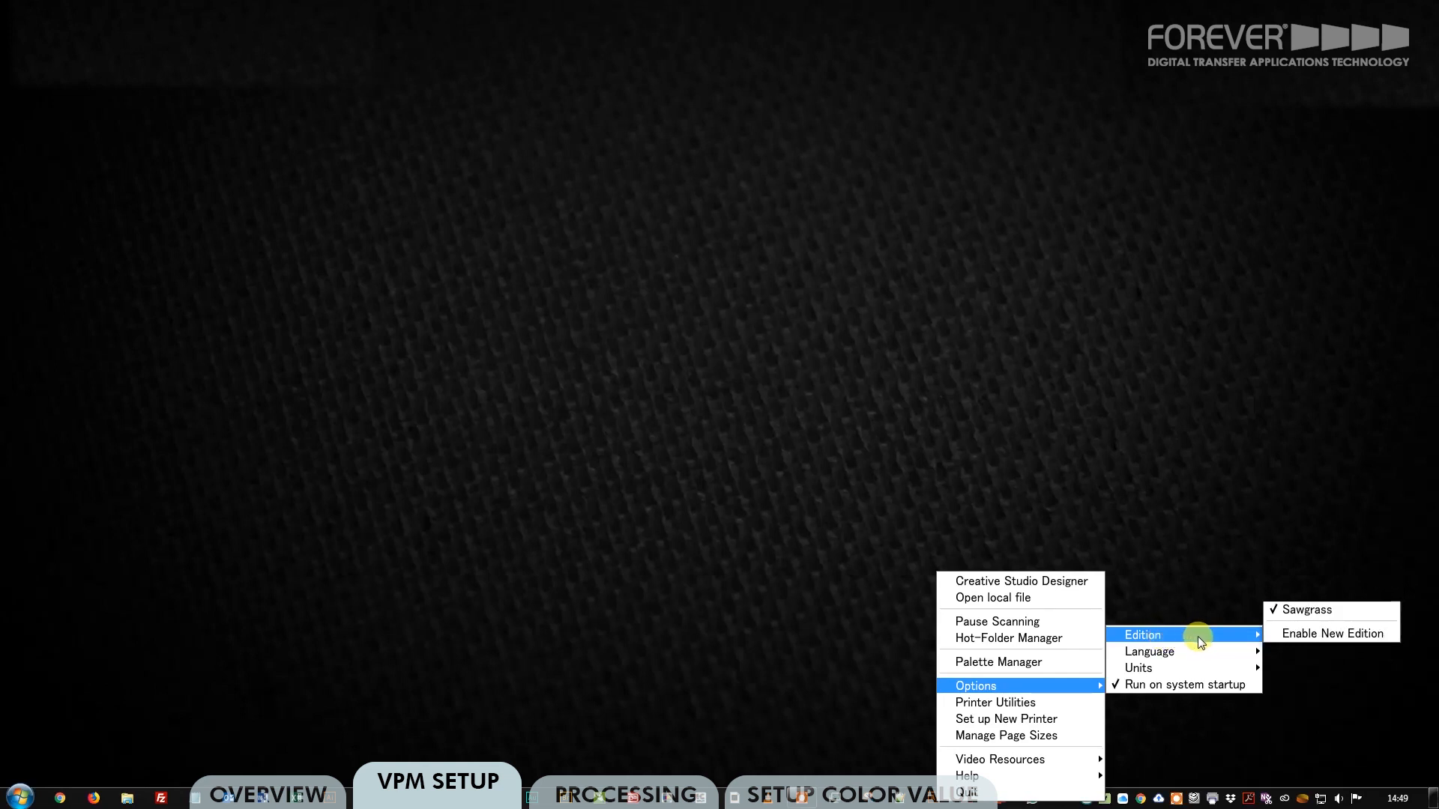
pyautogui.moveTo(1331, 633)
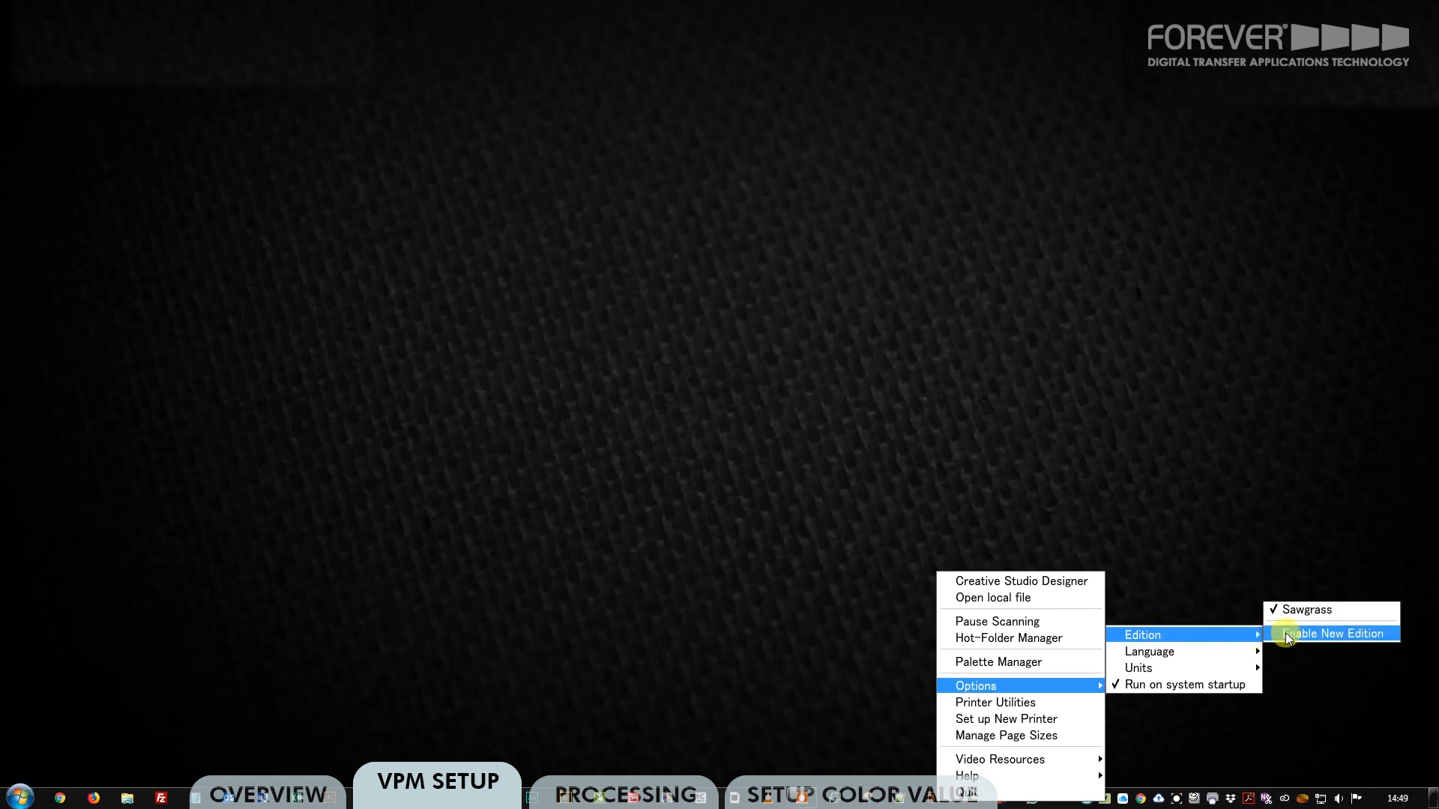
pyautogui.click(1334, 634)
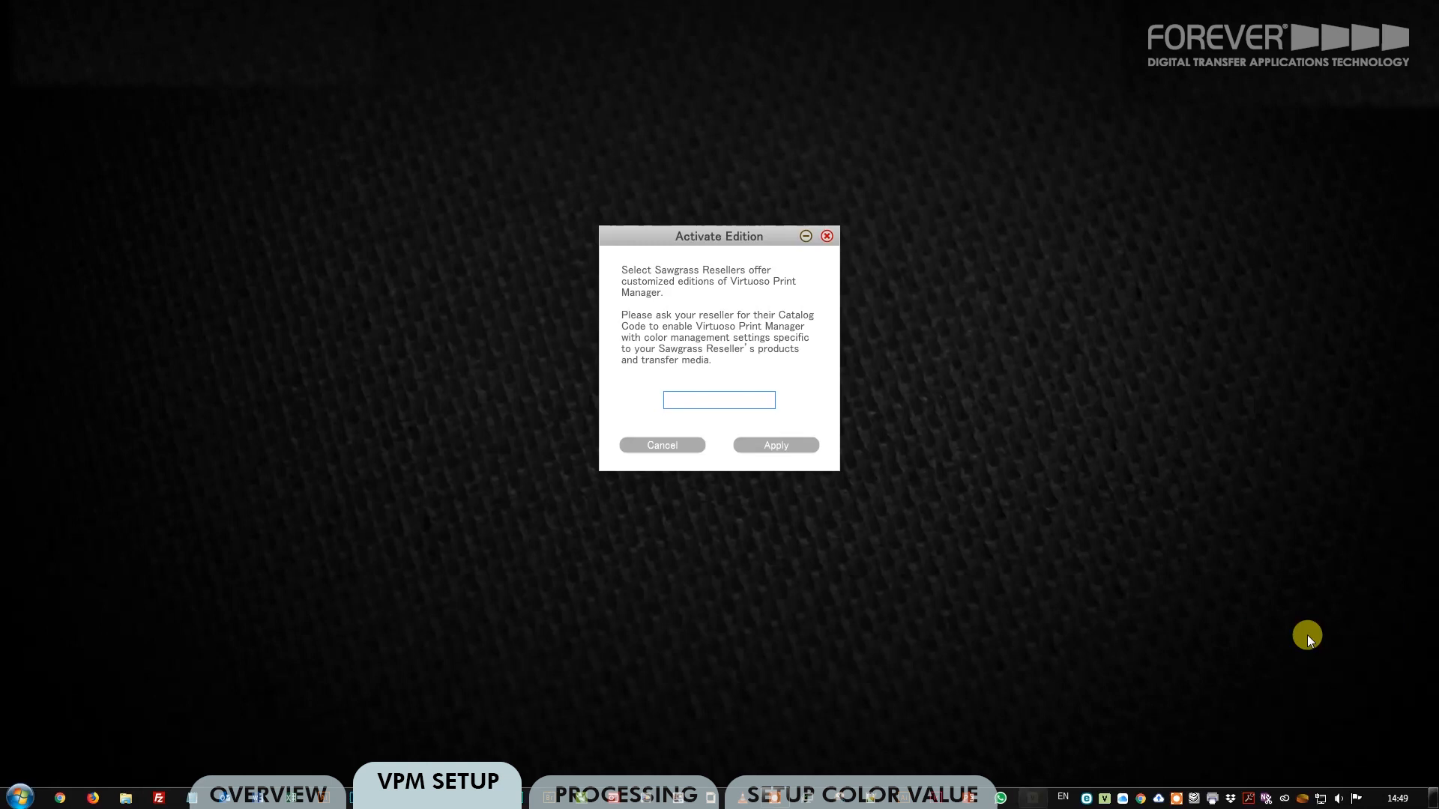
pyautogui.click(719, 400)
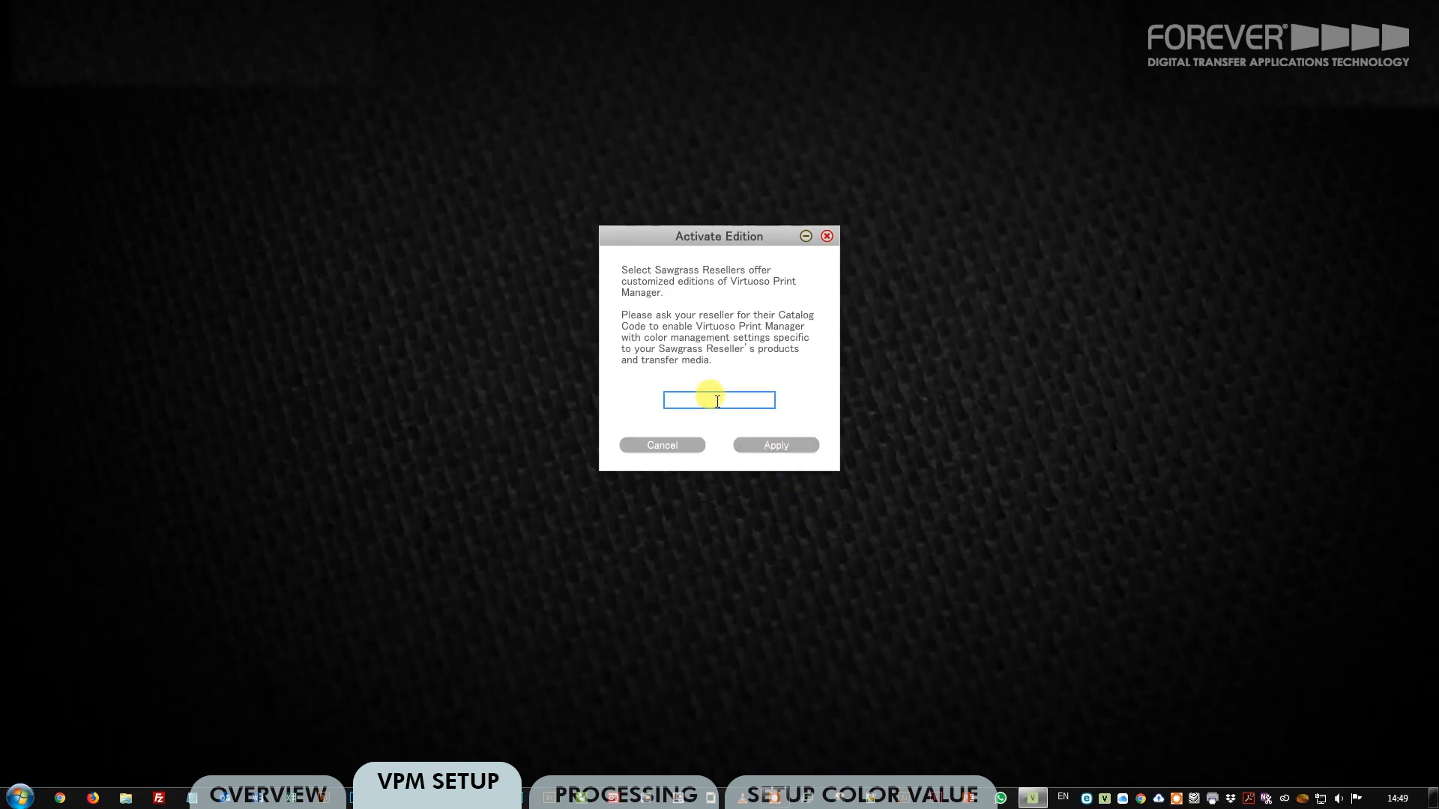
pyautogui.write('Forever')
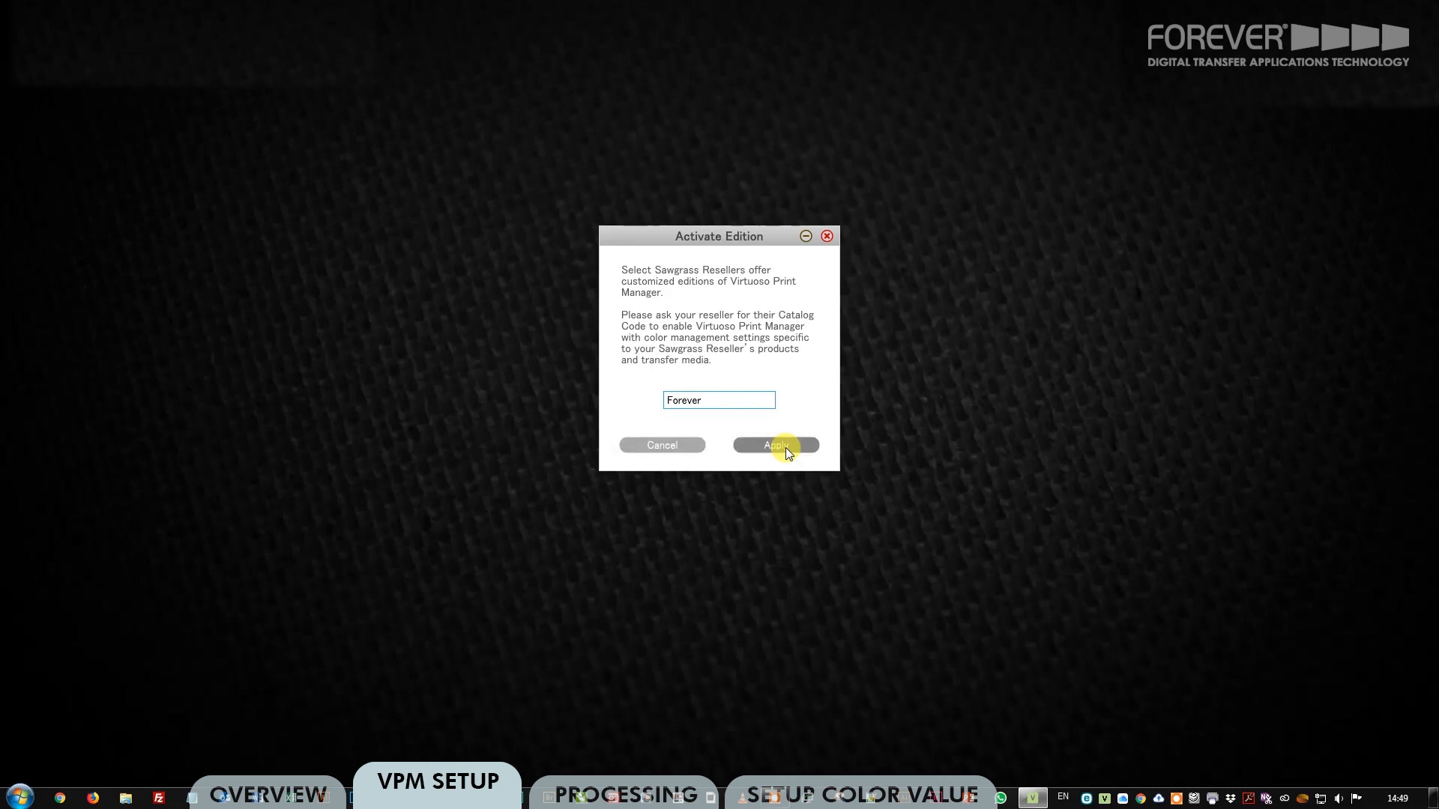
pyautogui.click(774, 445)
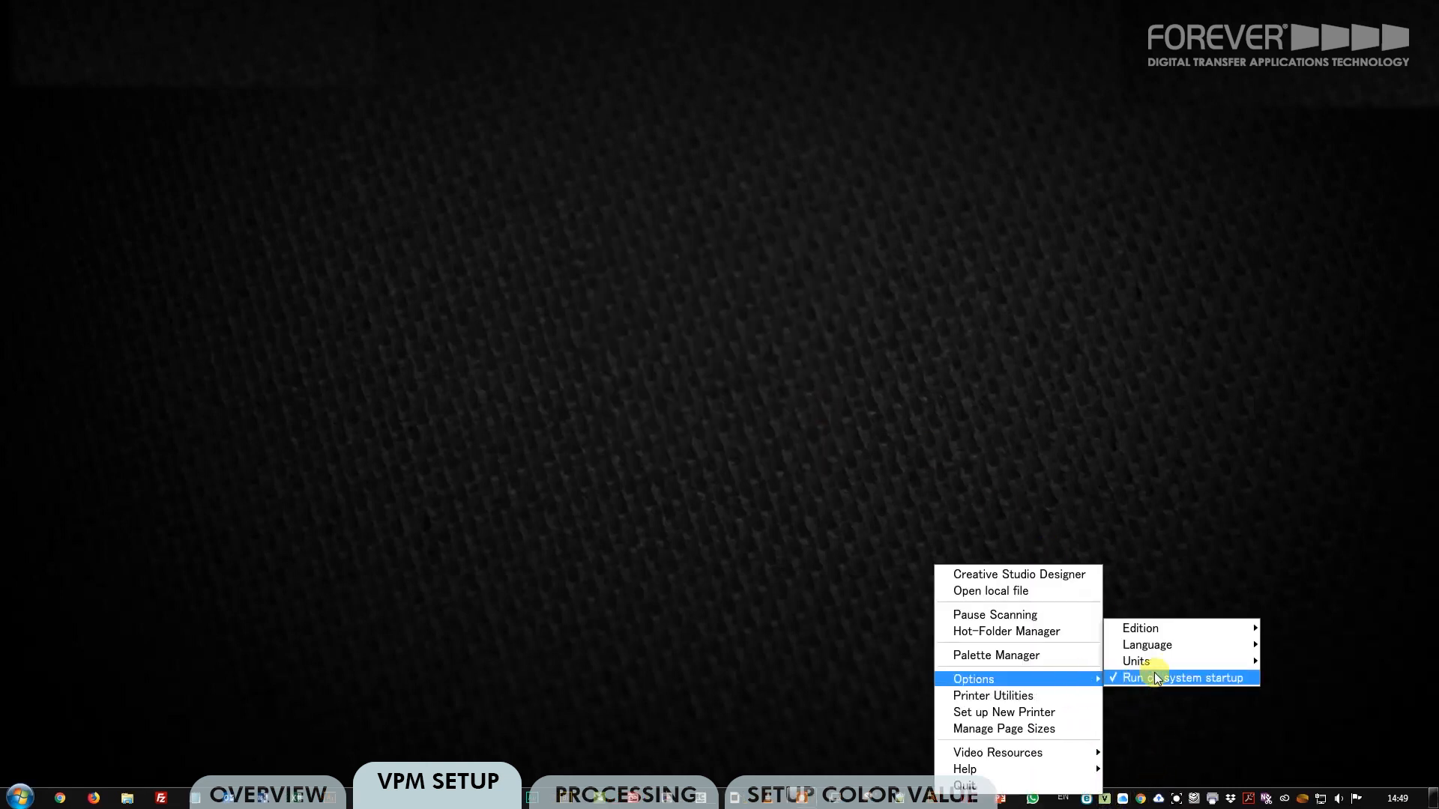
pyautogui.moveTo(1140, 628)
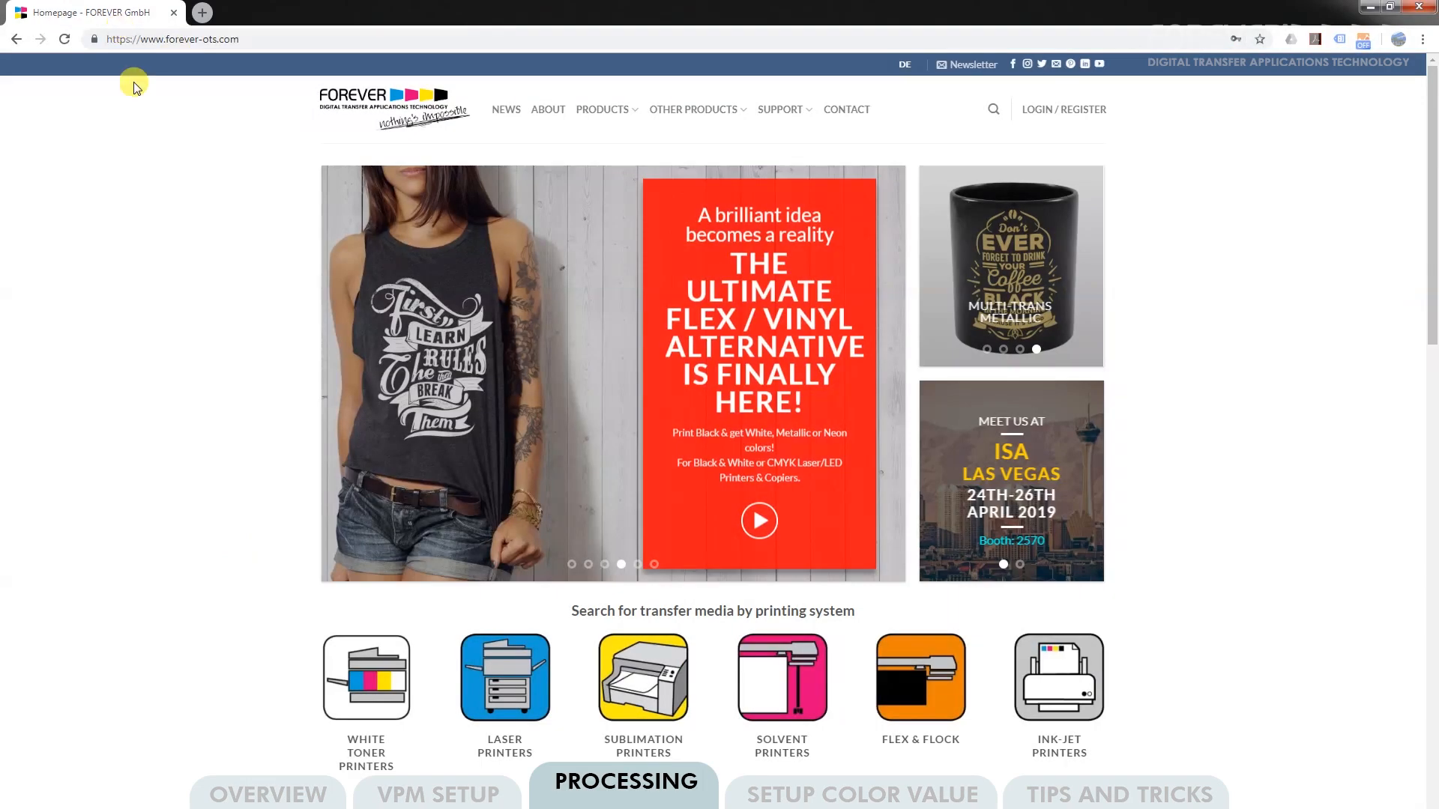
# - Save the SLNC_SDNCG colour chart PDF from Support > Downloads to the desktop
pyautogui.click(780, 109)
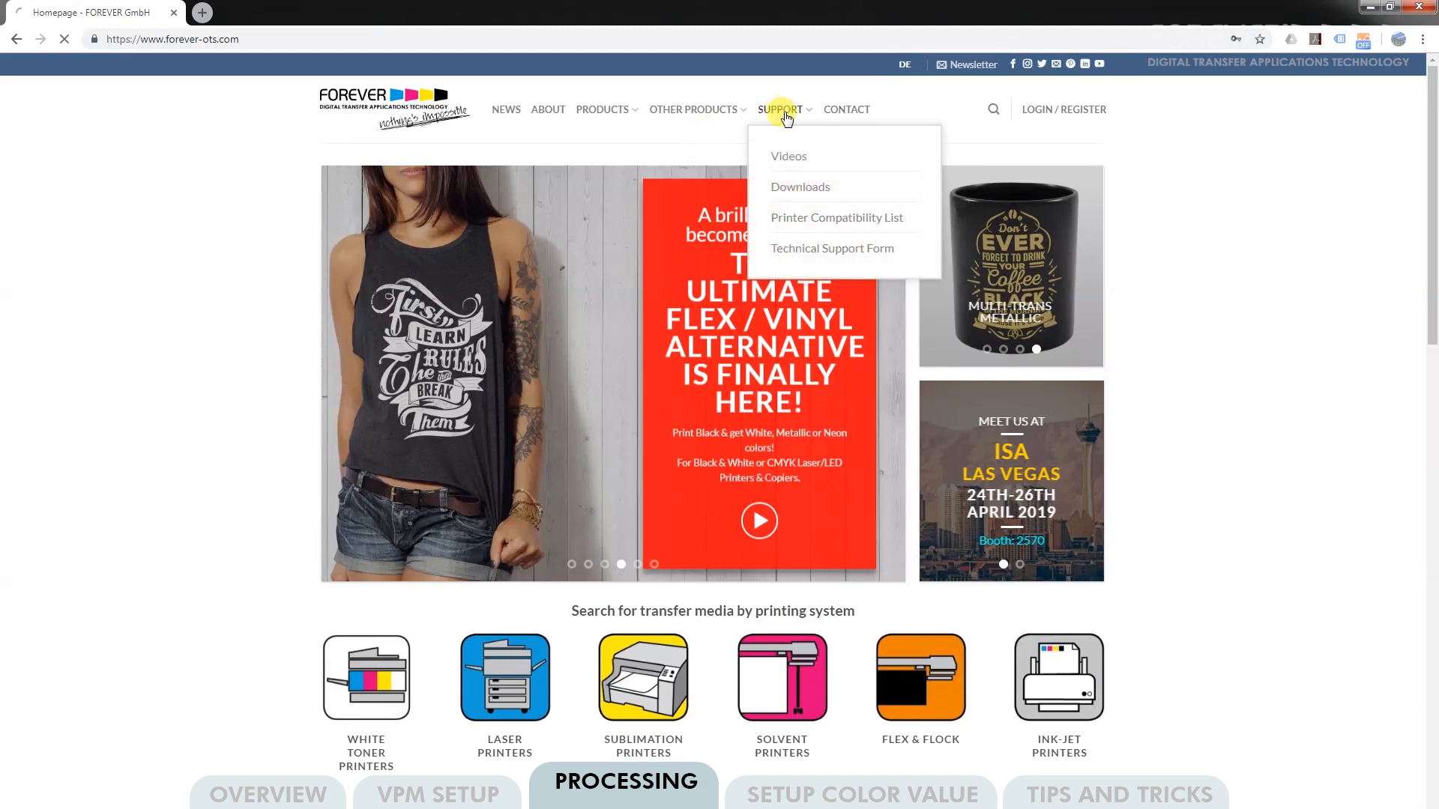
pyautogui.click(799, 187)
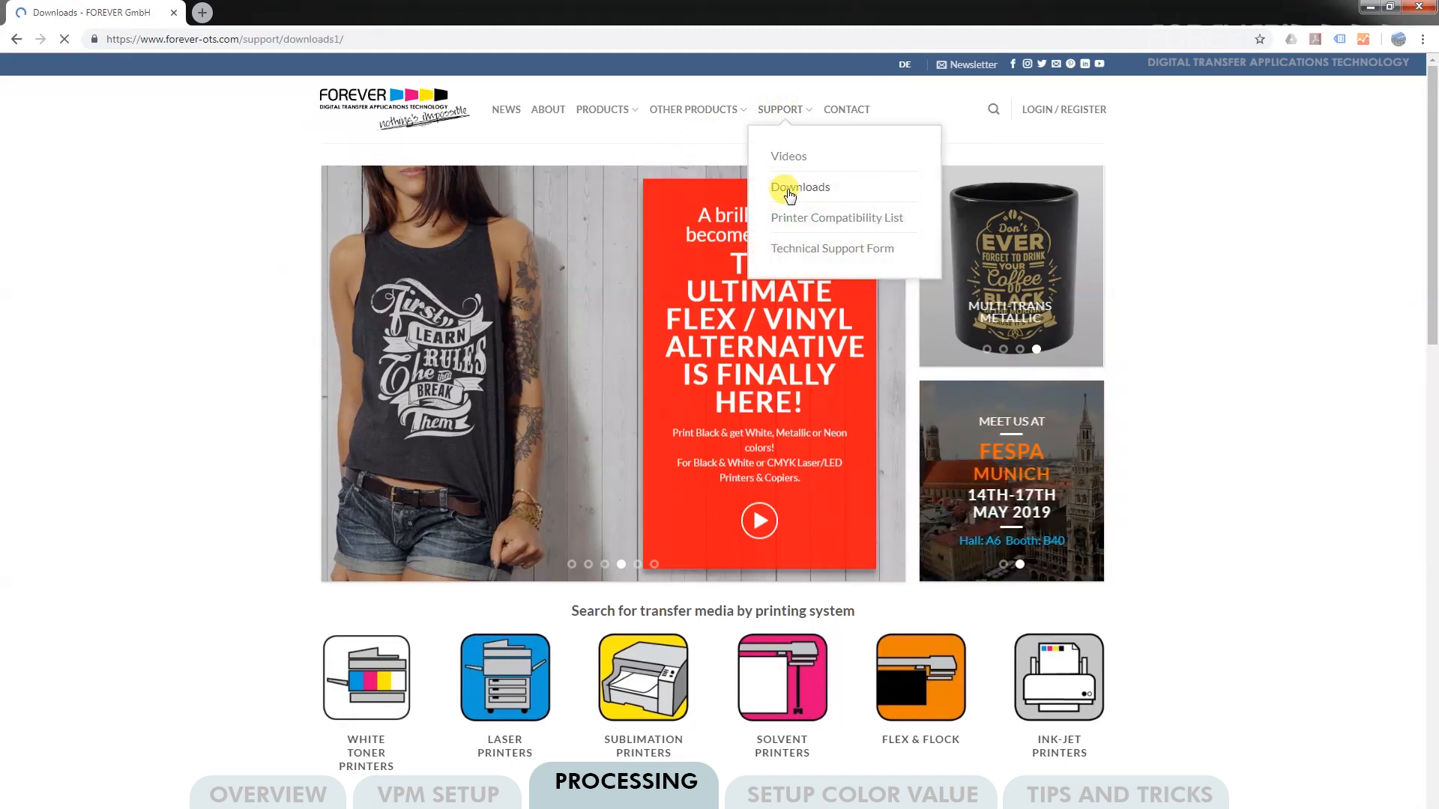
pyautogui.click(799, 186)
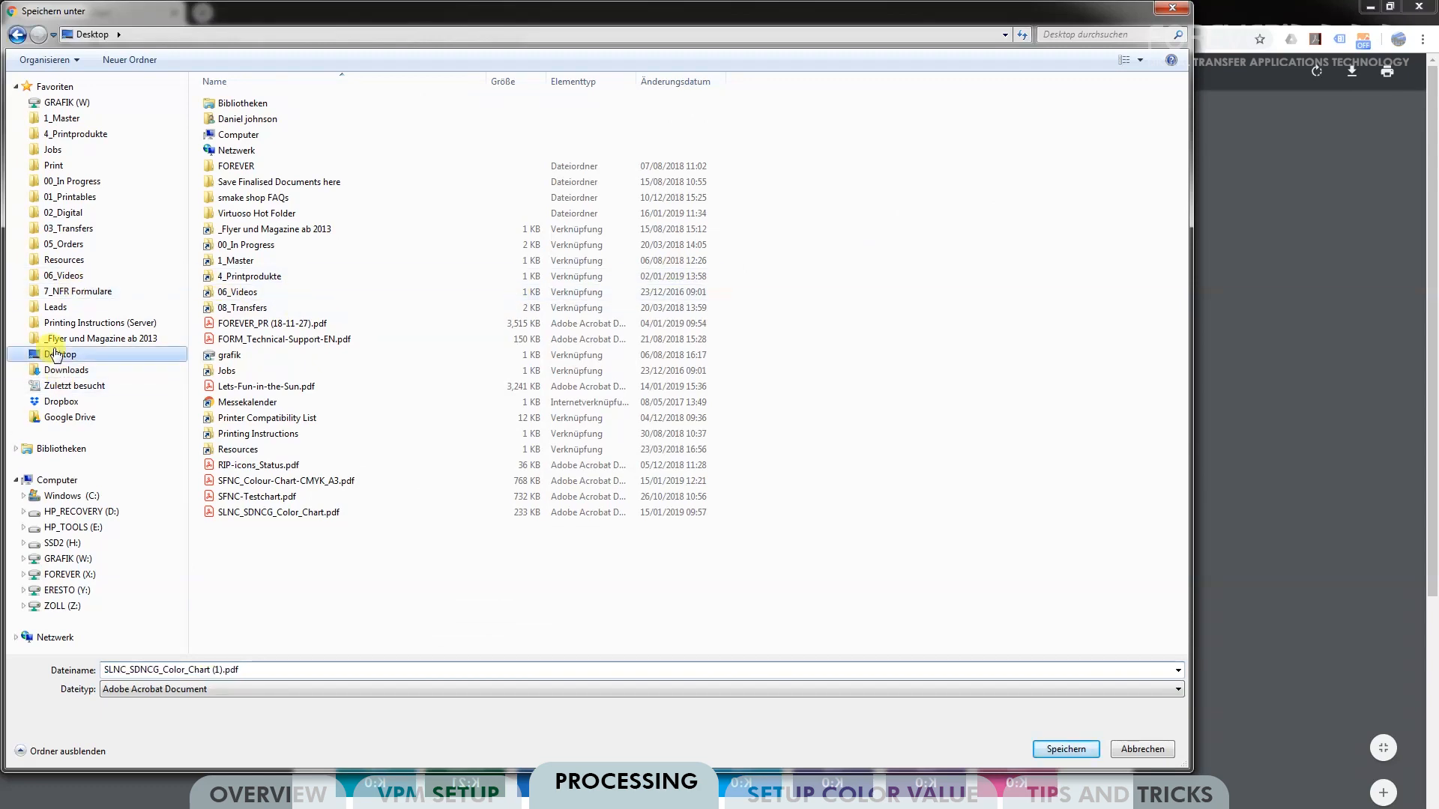
pyautogui.click(1064, 748)
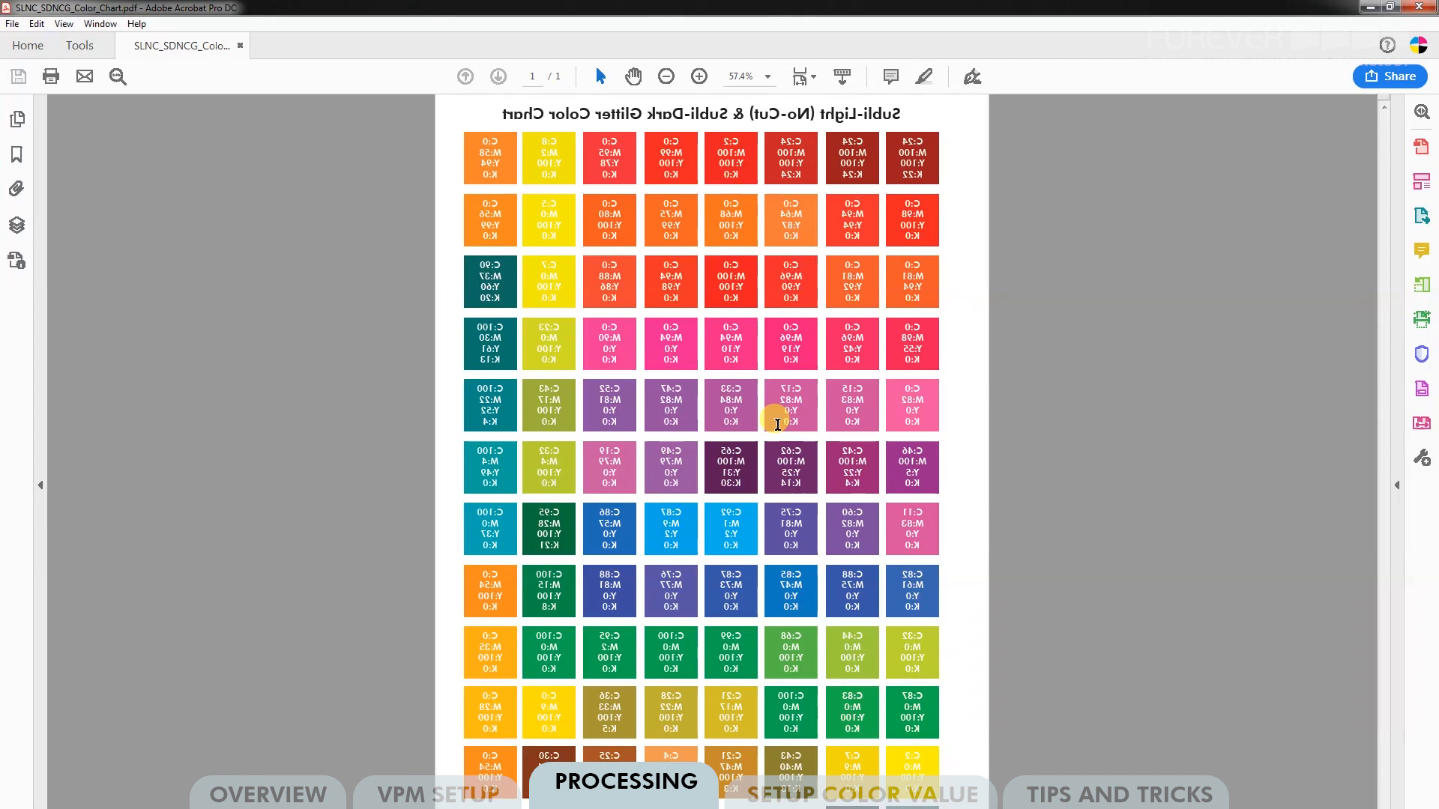
# - Print the colour chart to Virtuoso Print Manager, choosing a page size in Properties
pyautogui.click(51, 76)
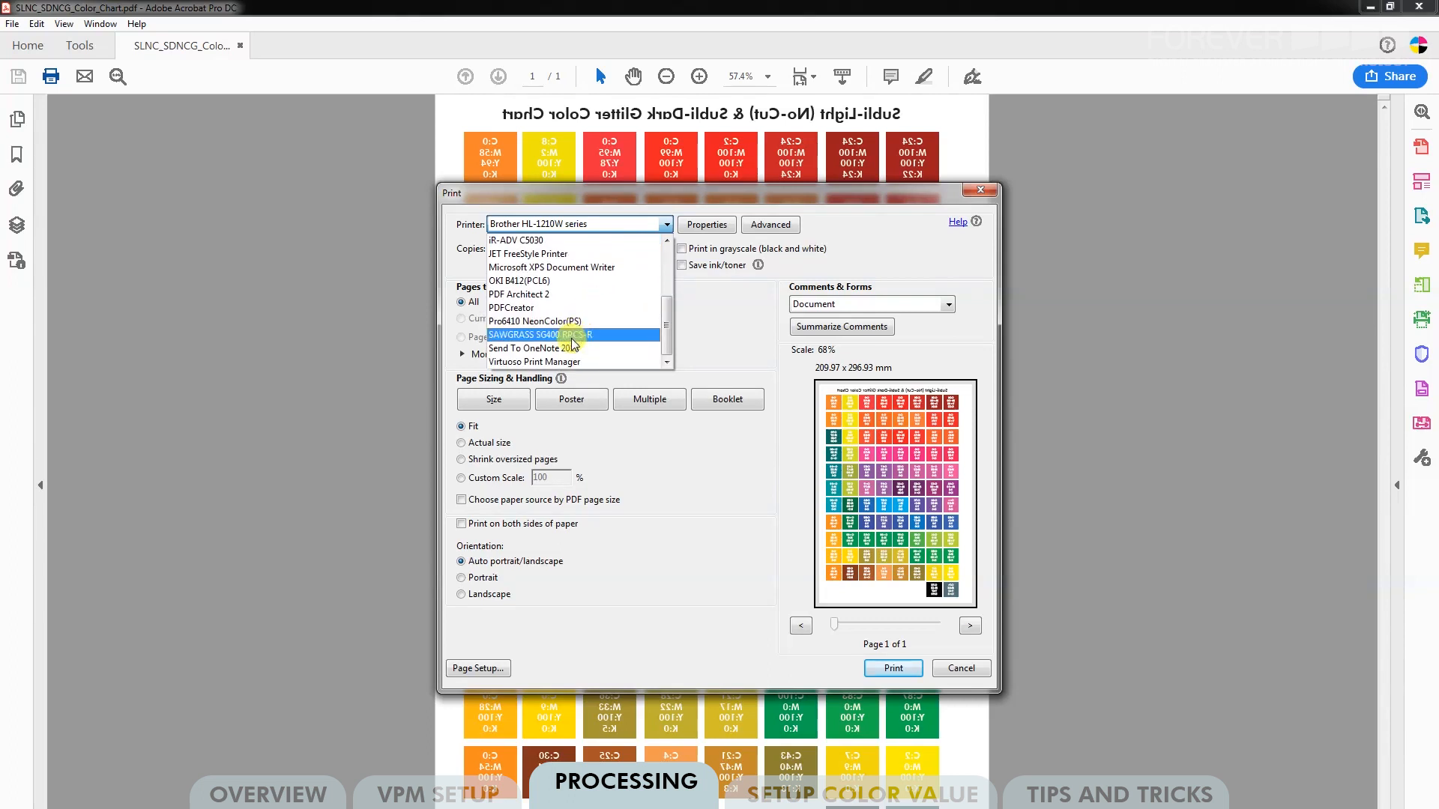
pyautogui.click(534, 361)
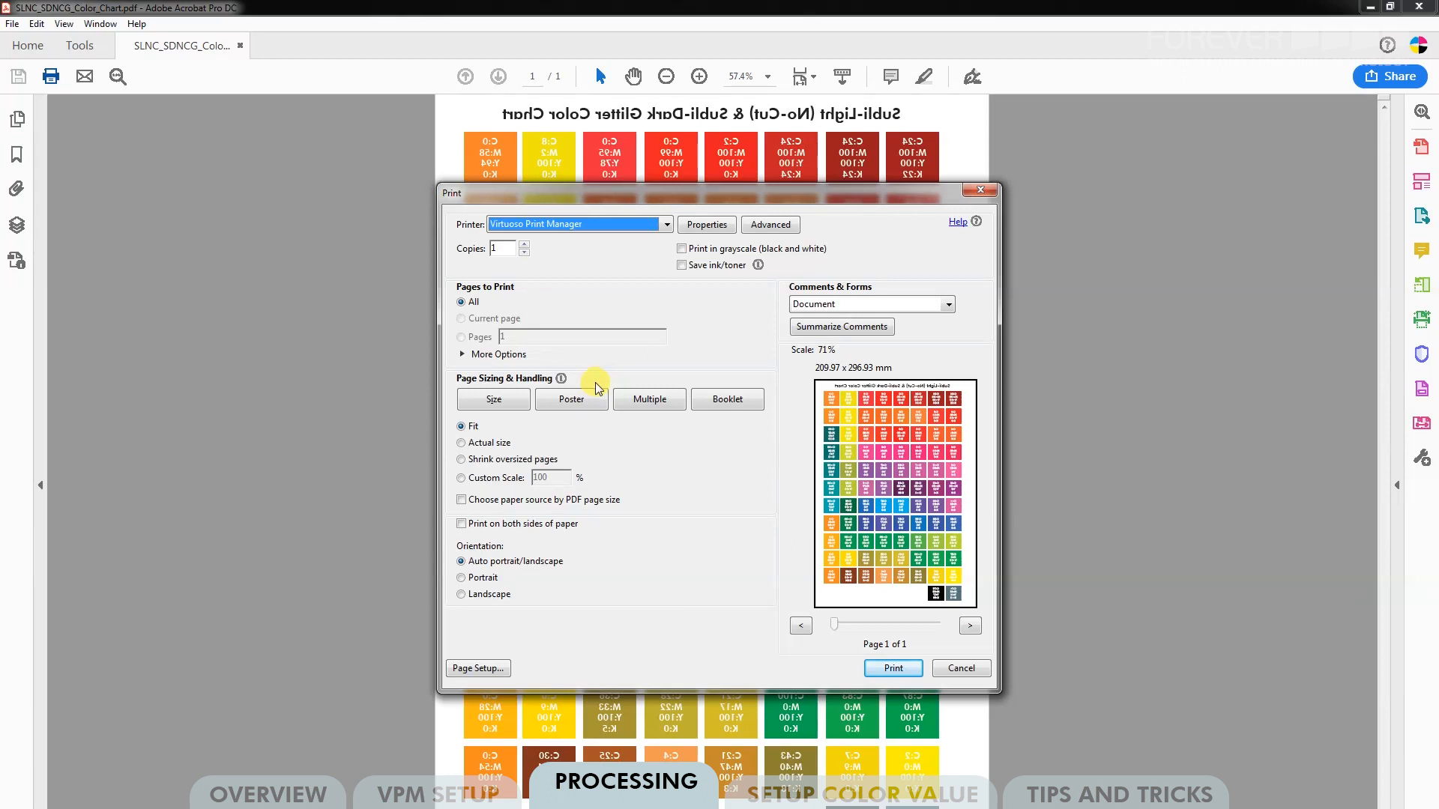
pyautogui.click(706, 224)
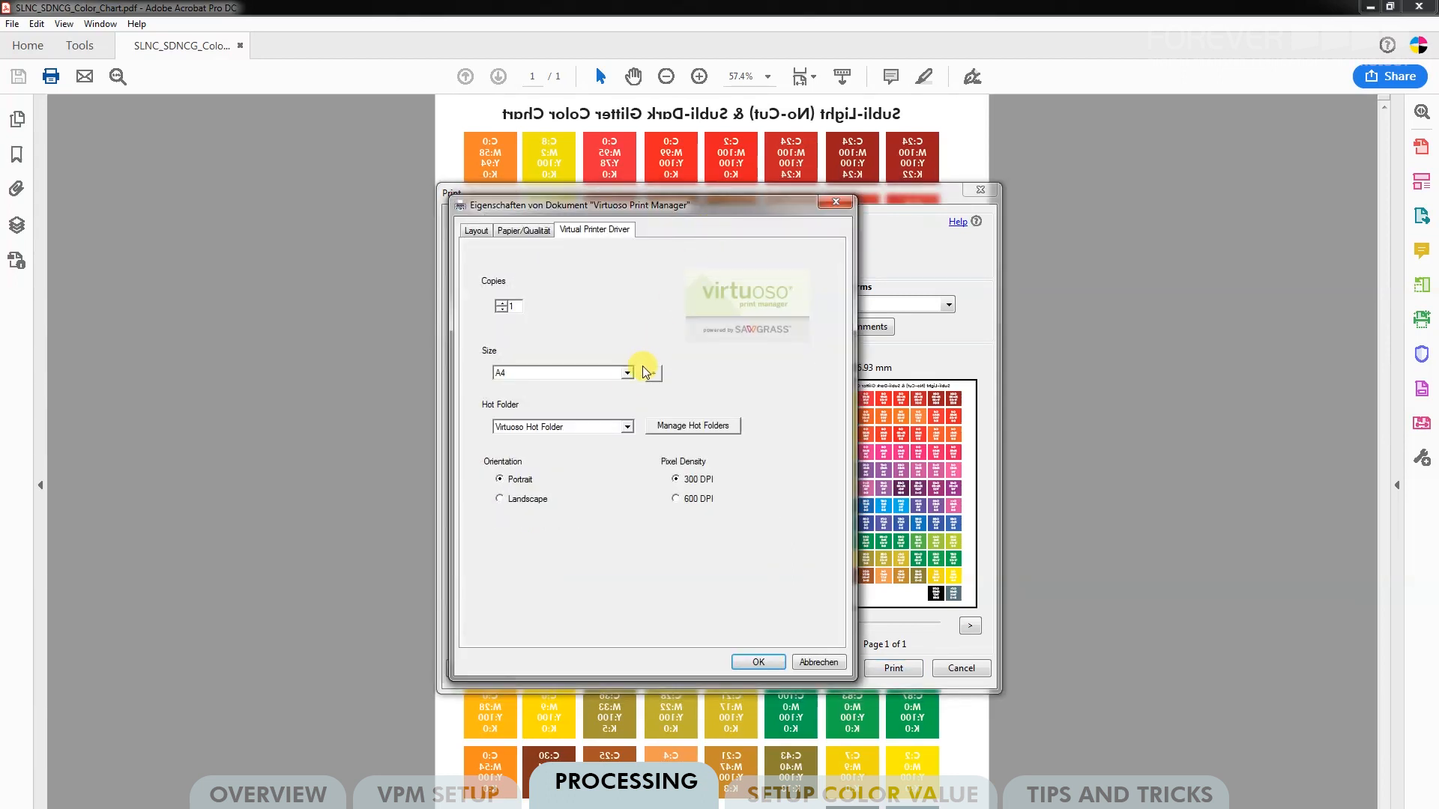
pyautogui.click(626, 372)
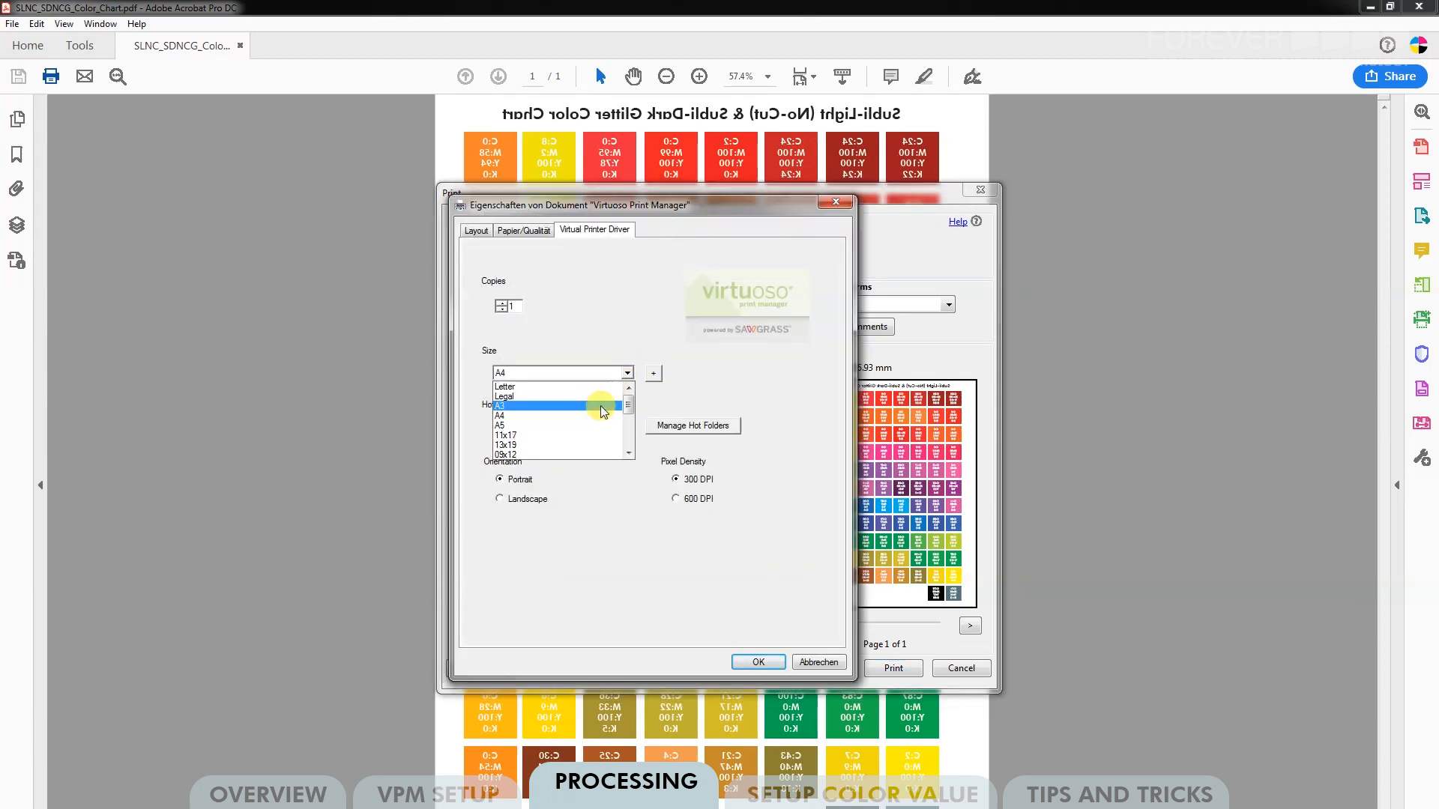
pyautogui.click(505, 405)
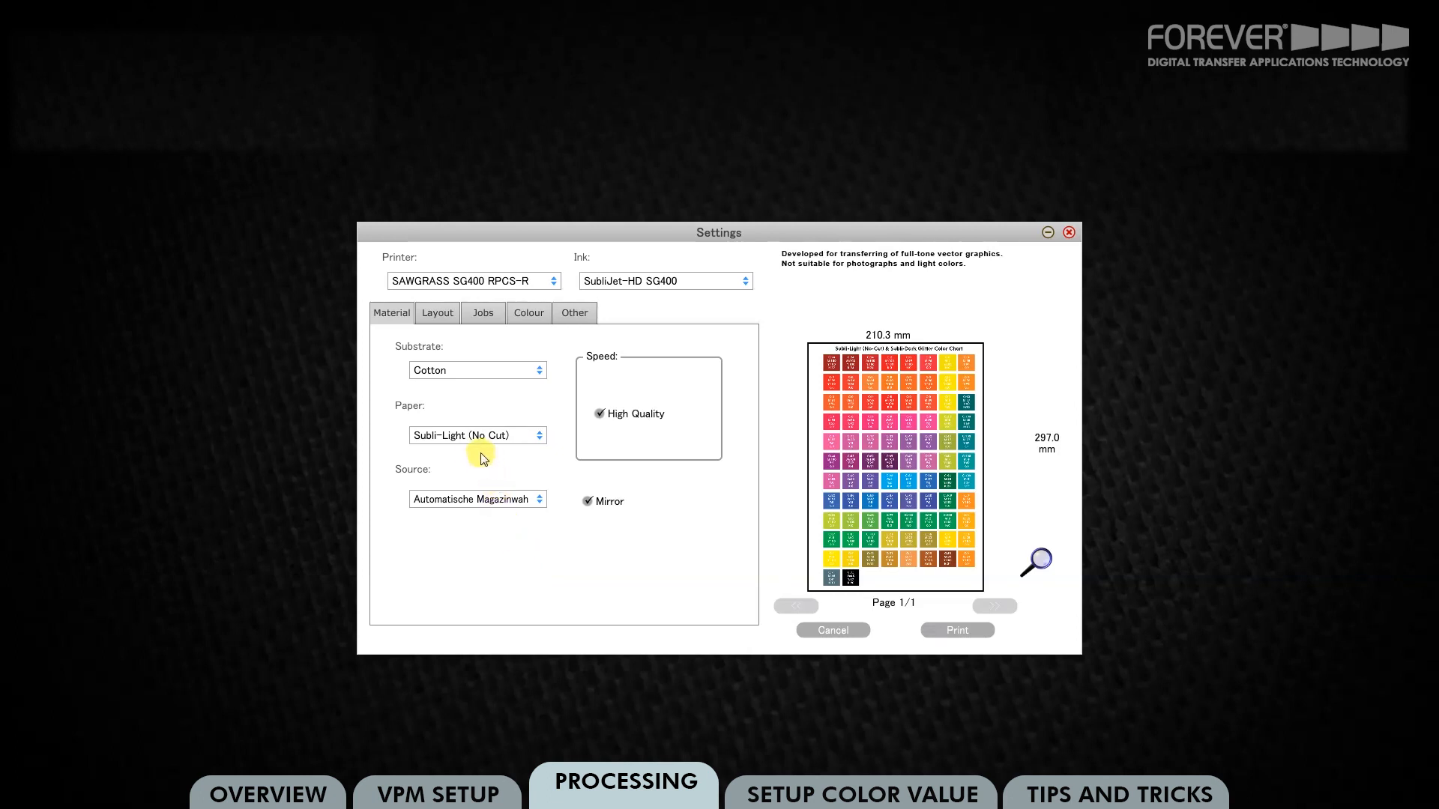
# - On the Material tab, keep Subli-Light (No Cut) paper, uncheck Mirror, and print
pyautogui.click(477, 434)
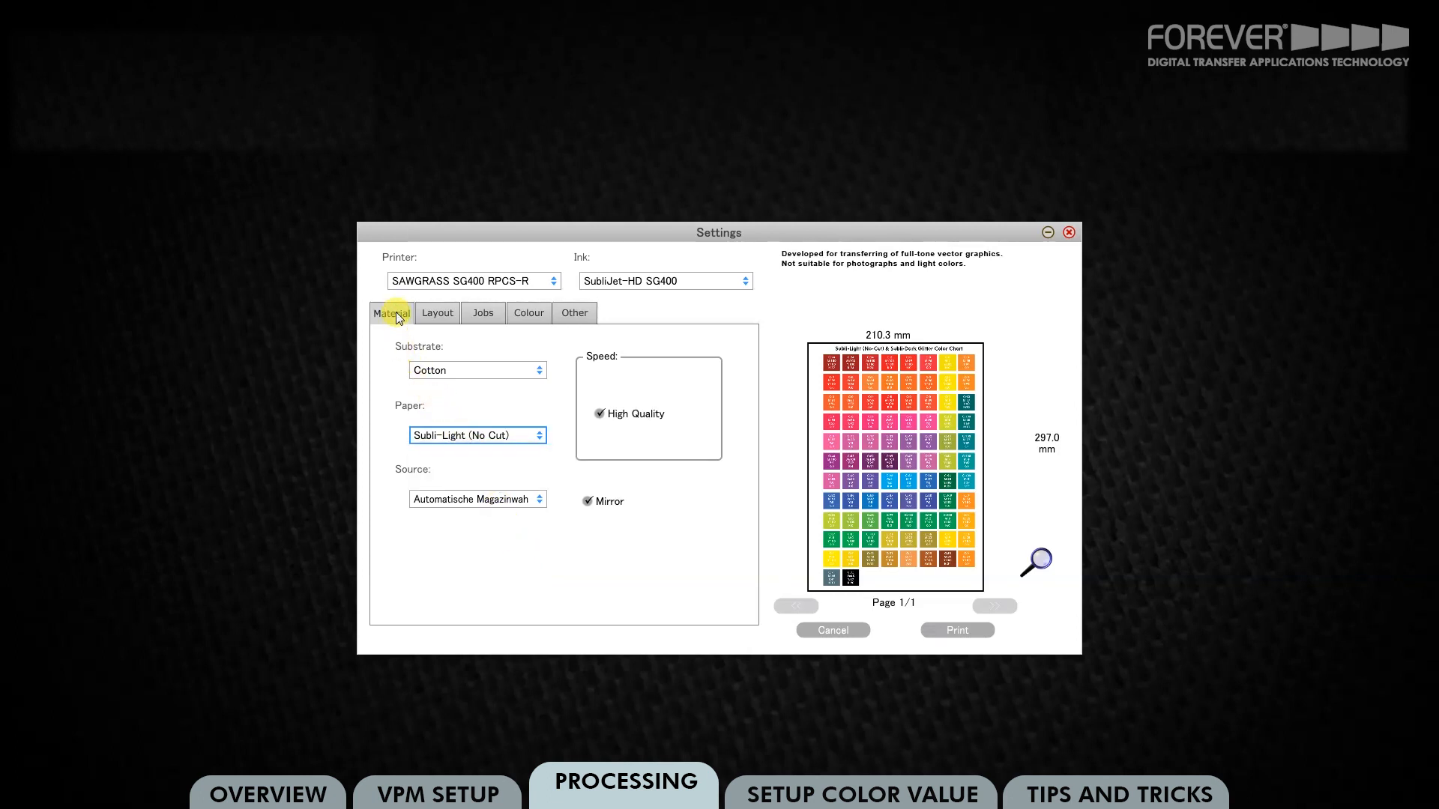
pyautogui.click(477, 435)
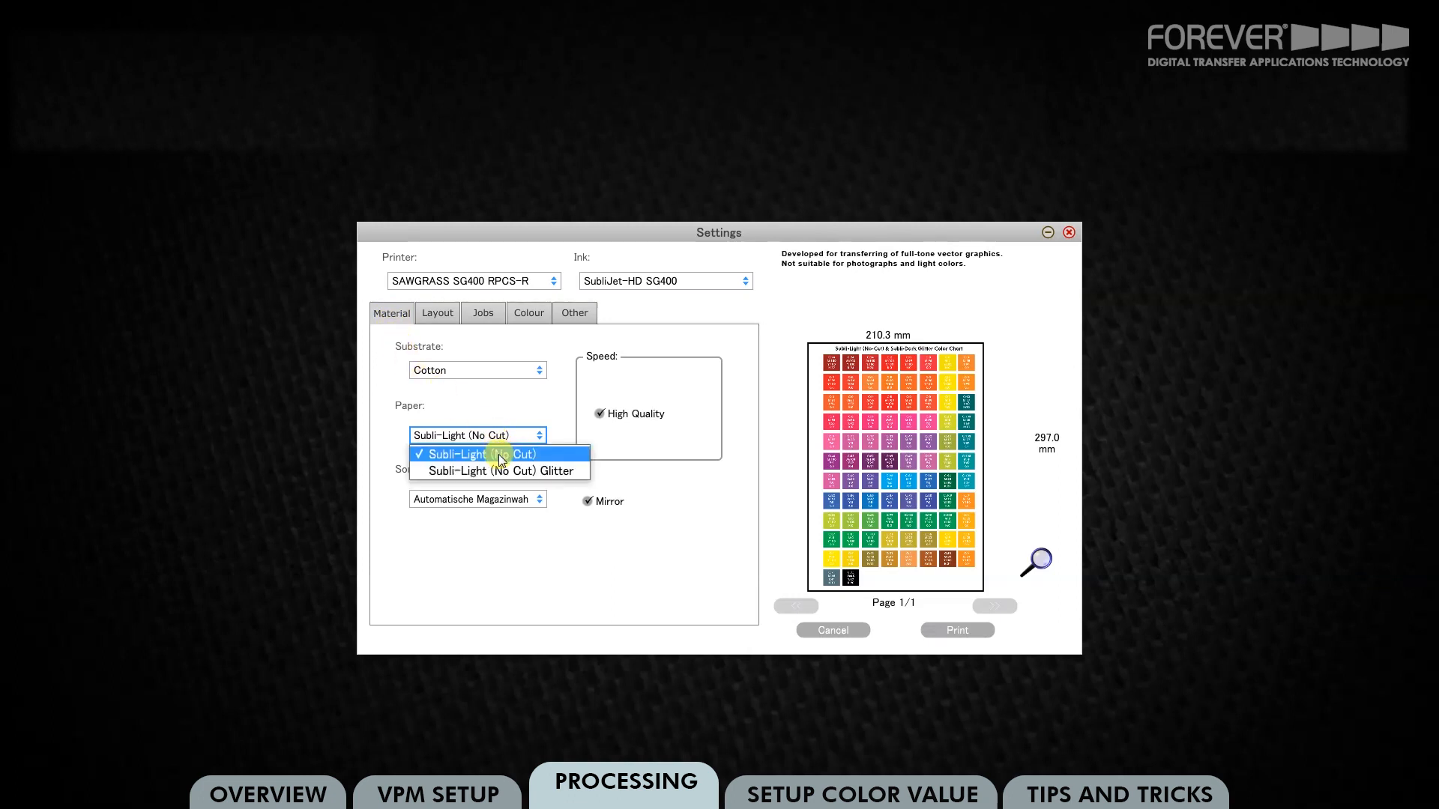
pyautogui.moveTo(498, 470)
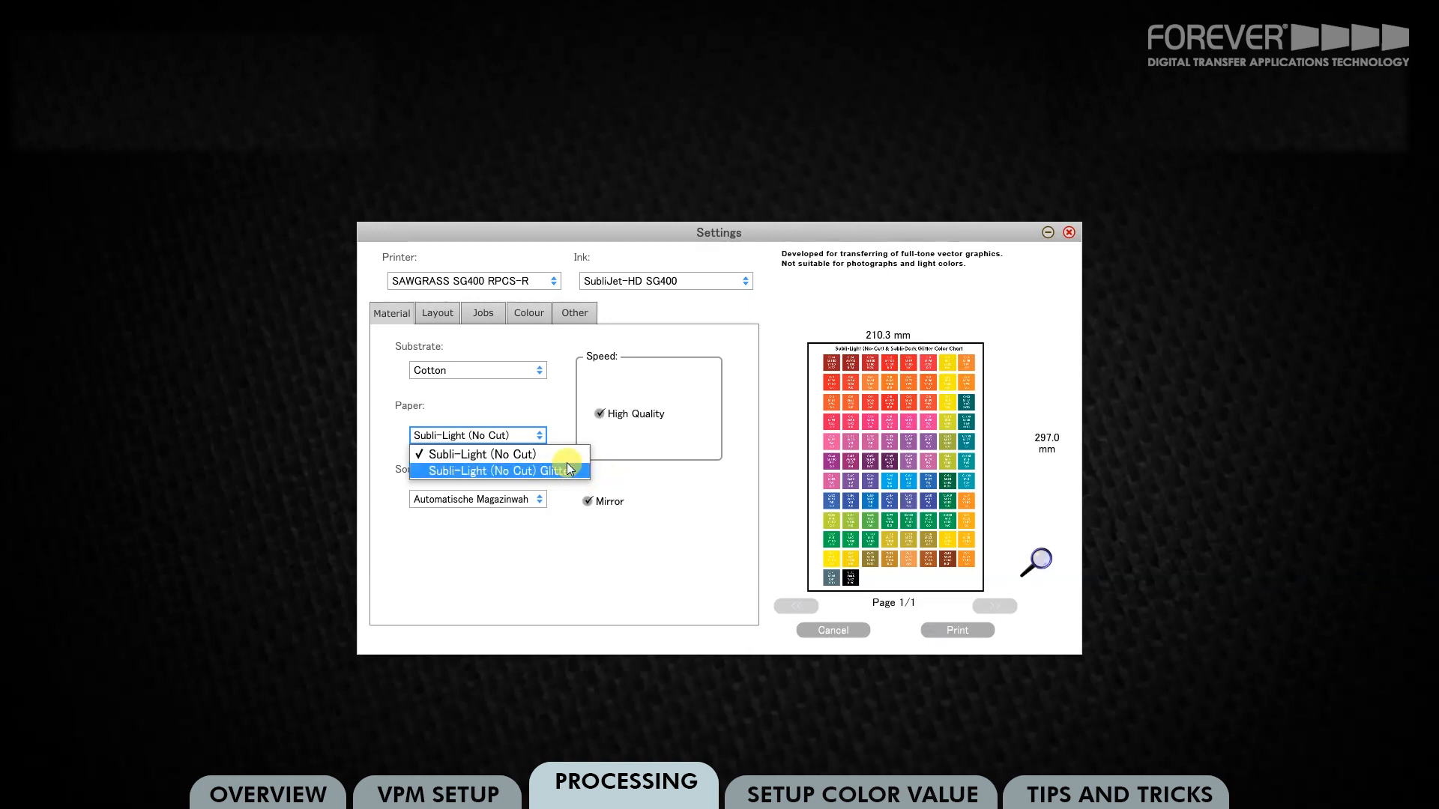
pyautogui.click(477, 454)
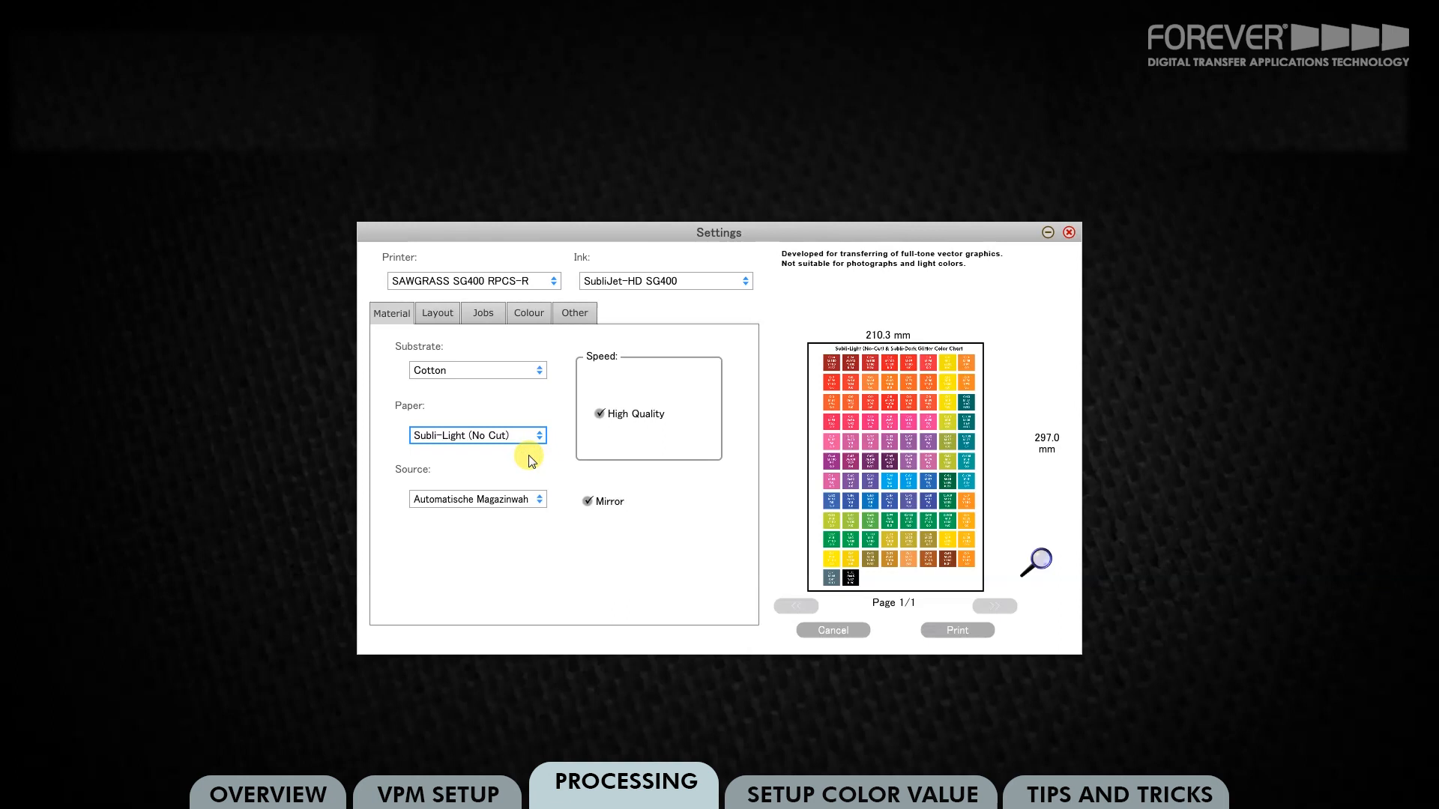
pyautogui.moveTo(594, 525)
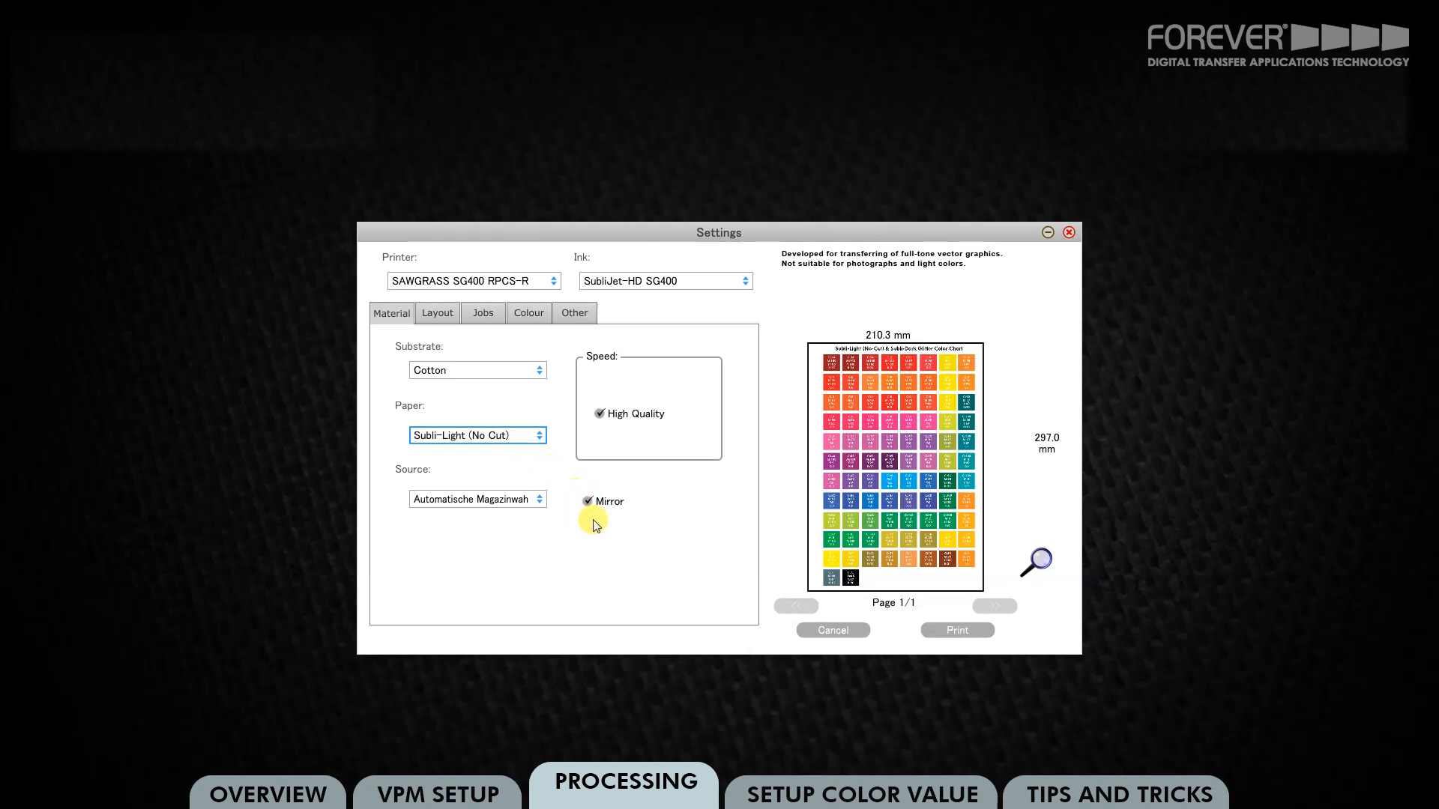
pyautogui.moveTo(592, 504)
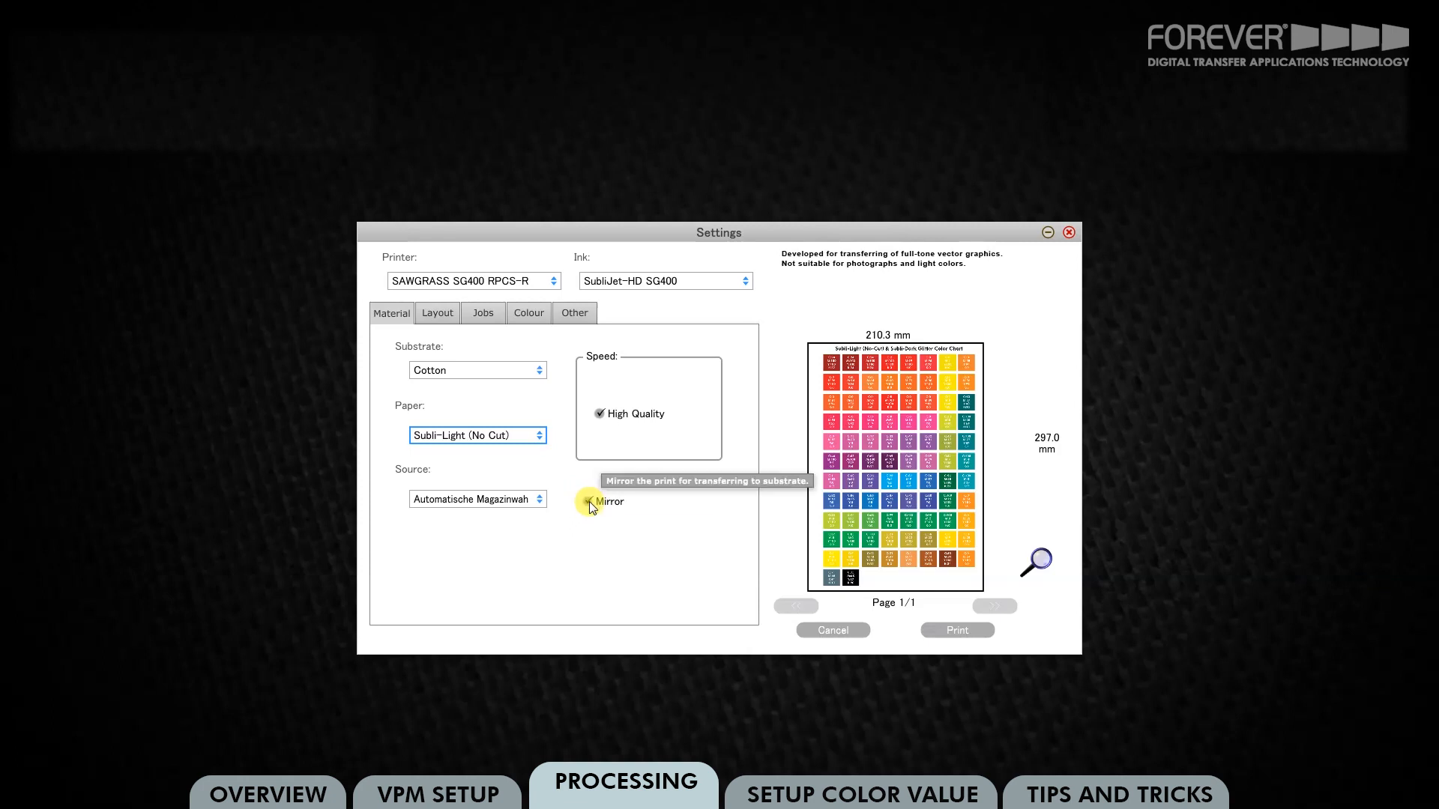
pyautogui.click(599, 501)
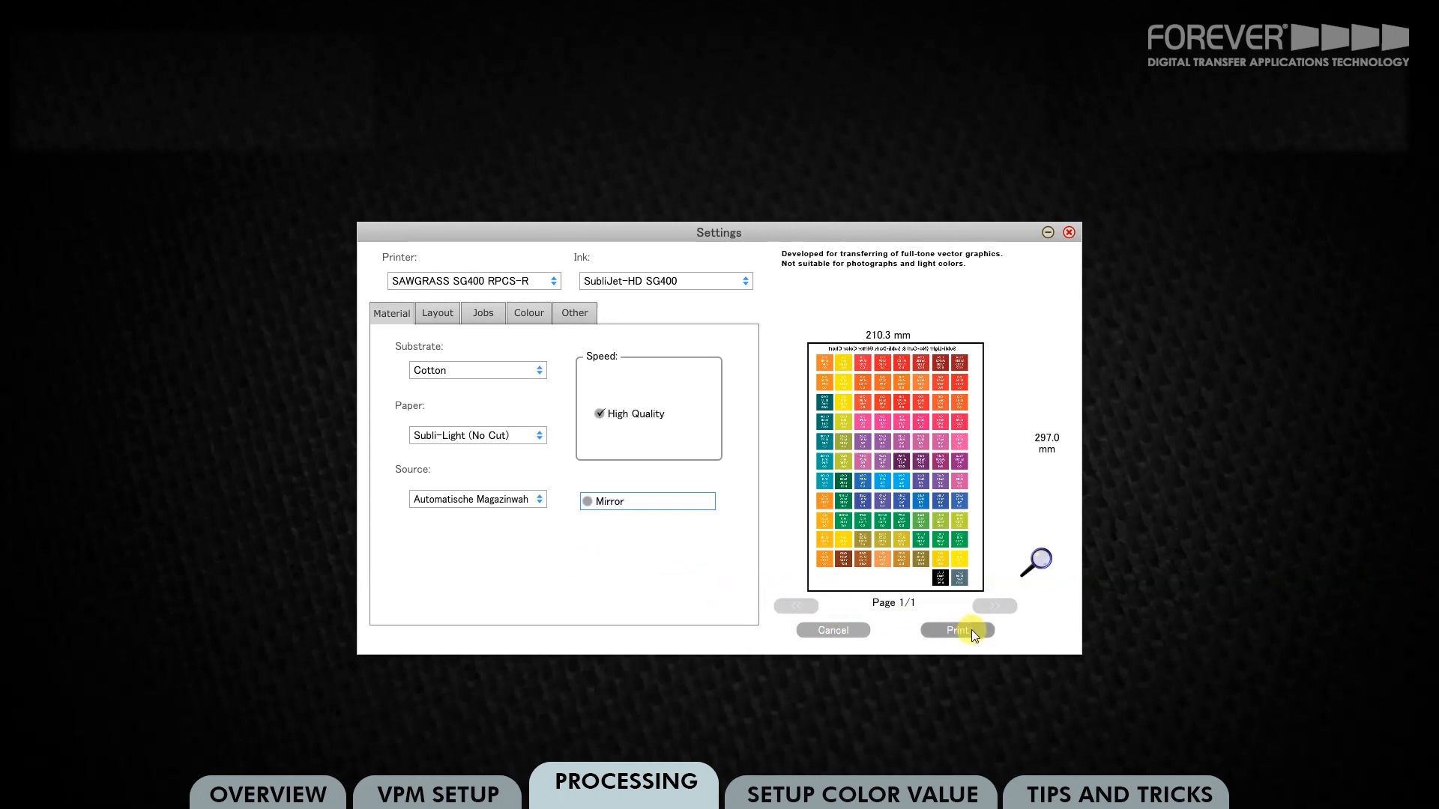
pyautogui.click(956, 631)
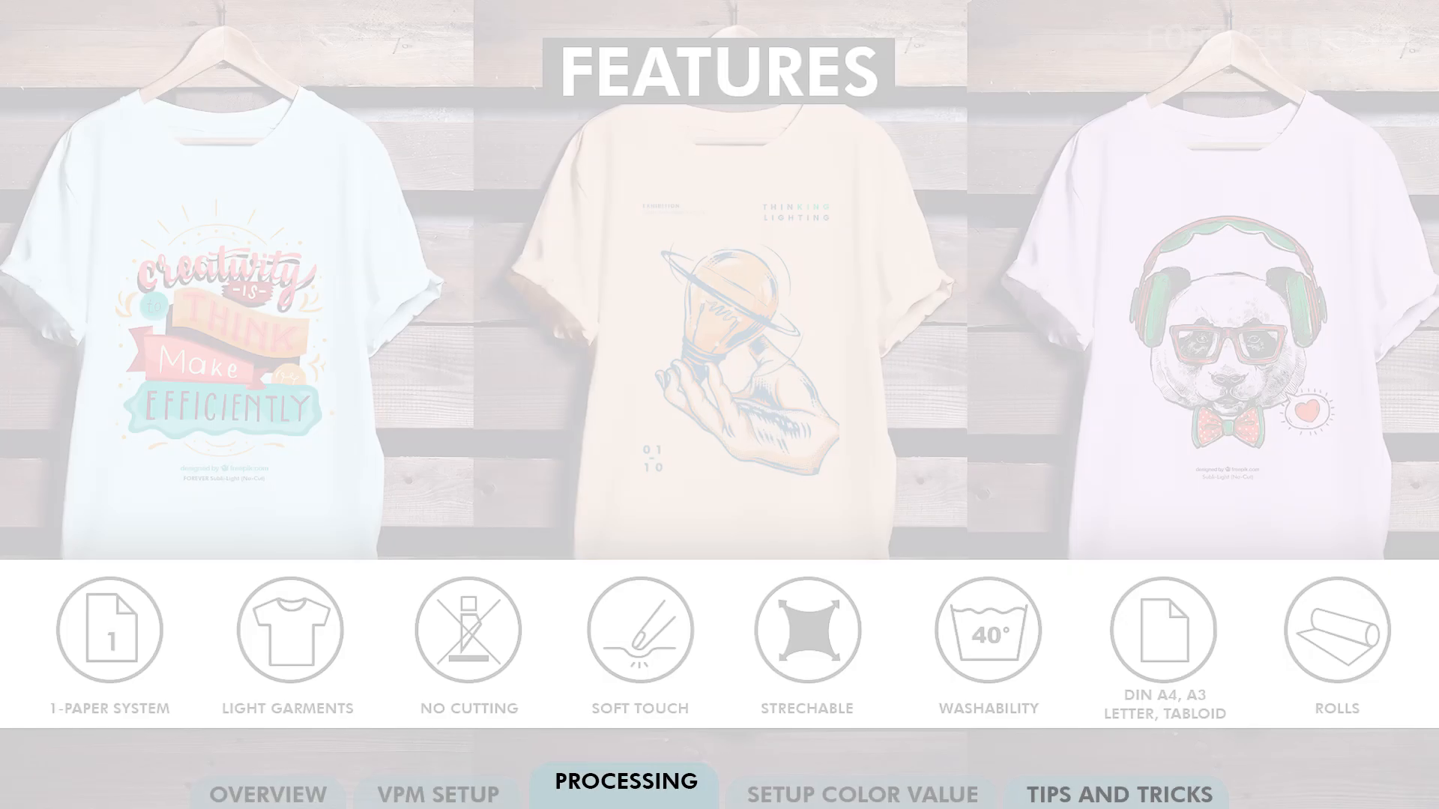
# - Switch from Virtuoso Print Manager to Photoshop via the taskbar
pyautogui.click(859, 792)
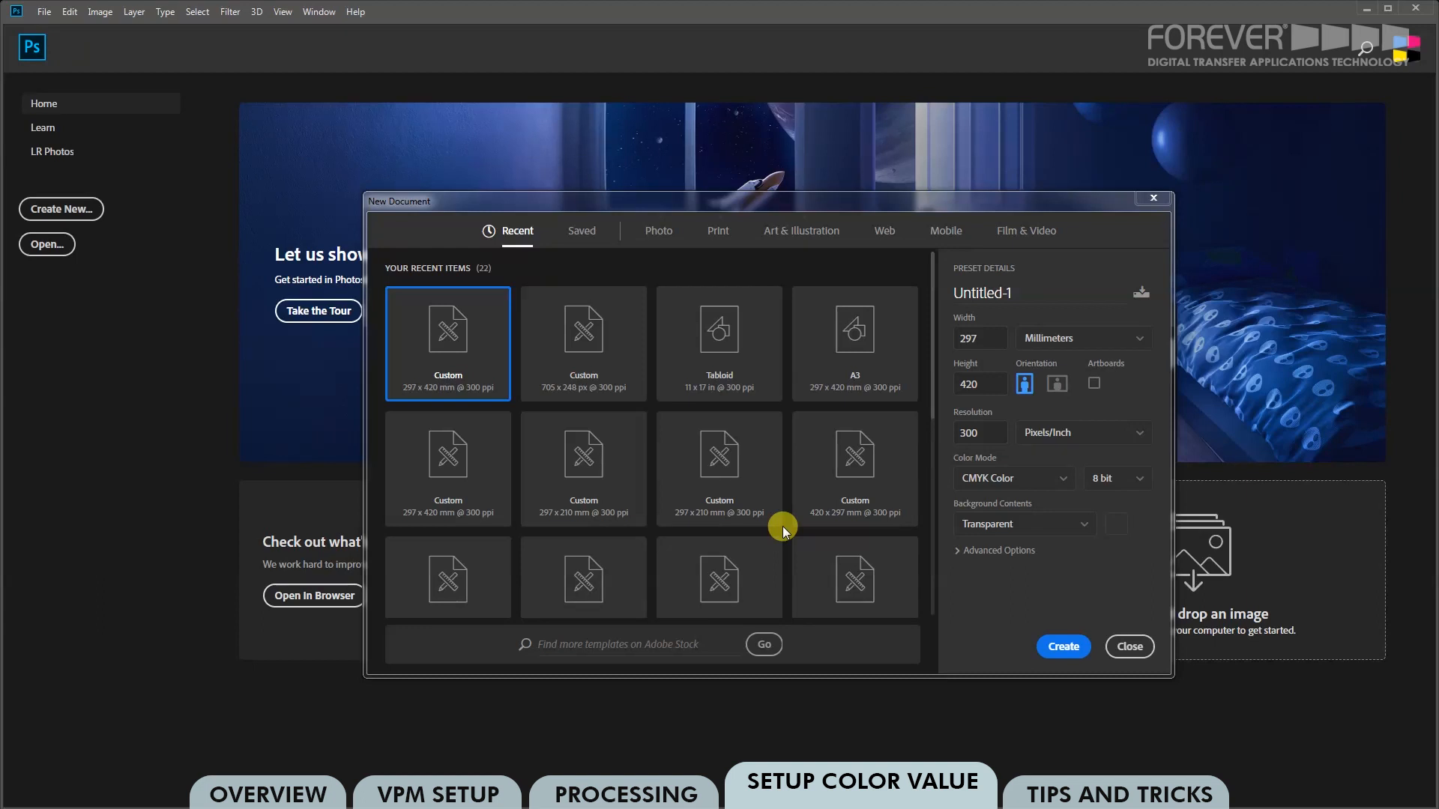
# - Create a 297 × 420 mm, 300 ppi CMYK document with a transparent background
pyautogui.click(718, 230)
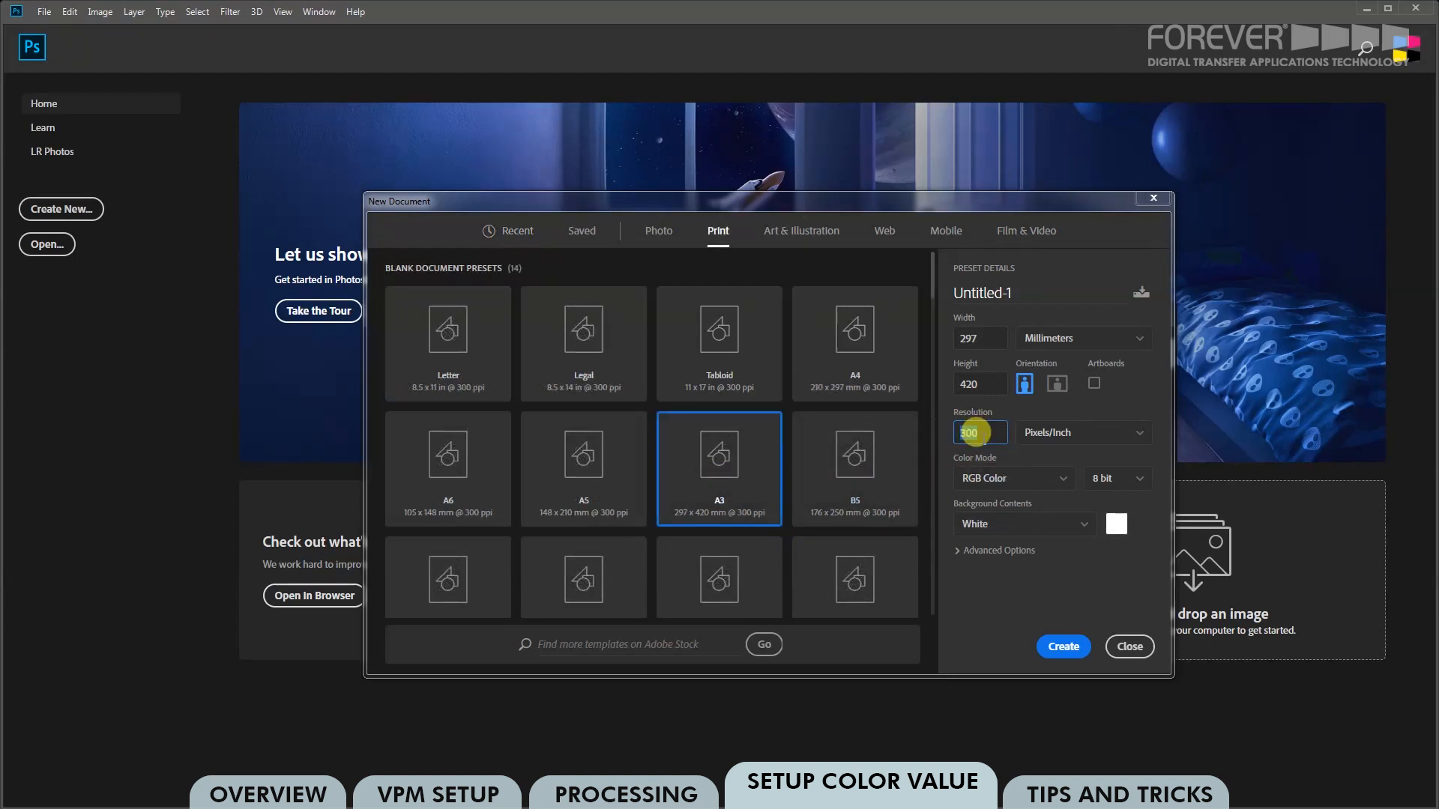
pyautogui.click(1013, 477)
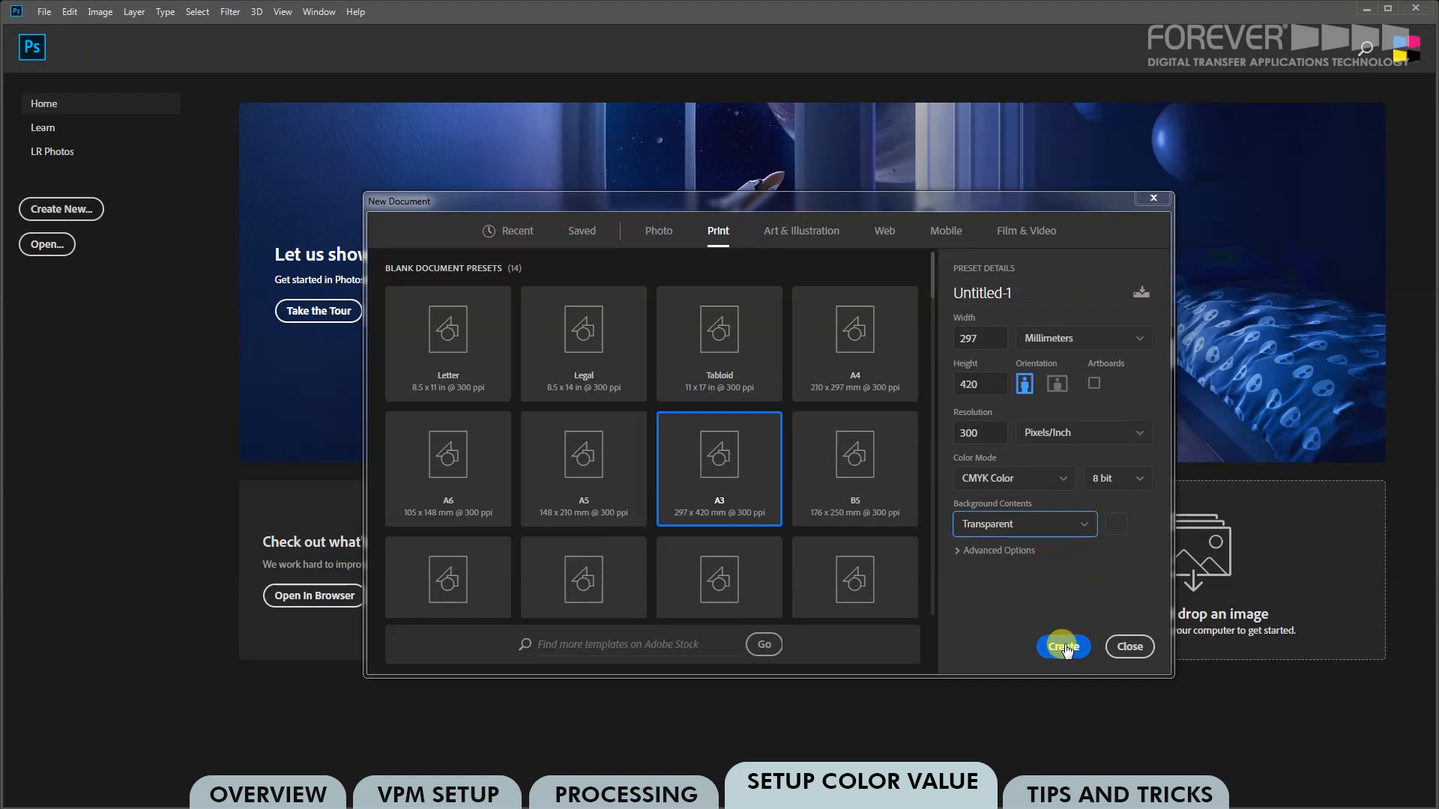
pyautogui.click(1063, 646)
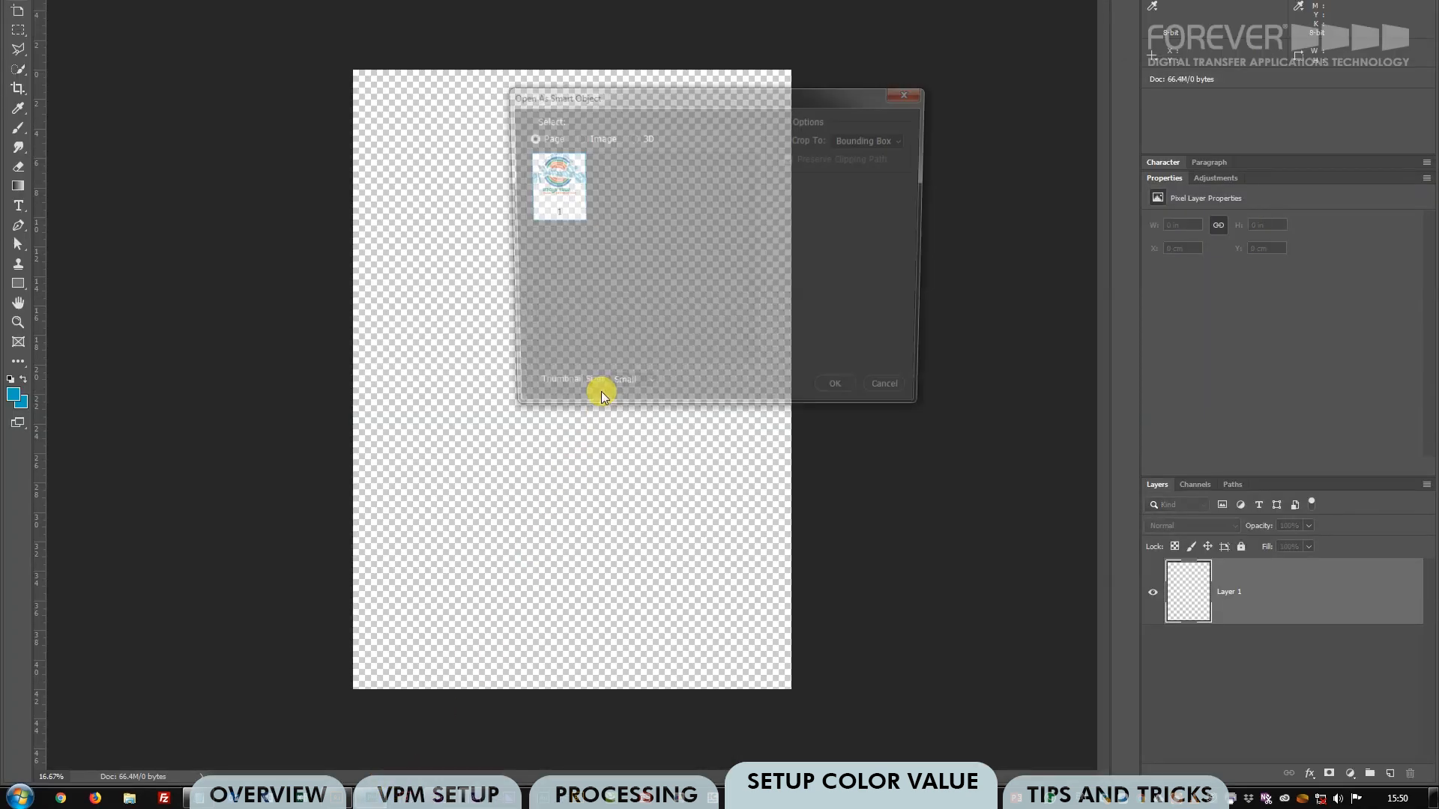
# - Place the SLNC_Hawaii logo PDF page as an embedded smart object
pyautogui.click(833, 383)
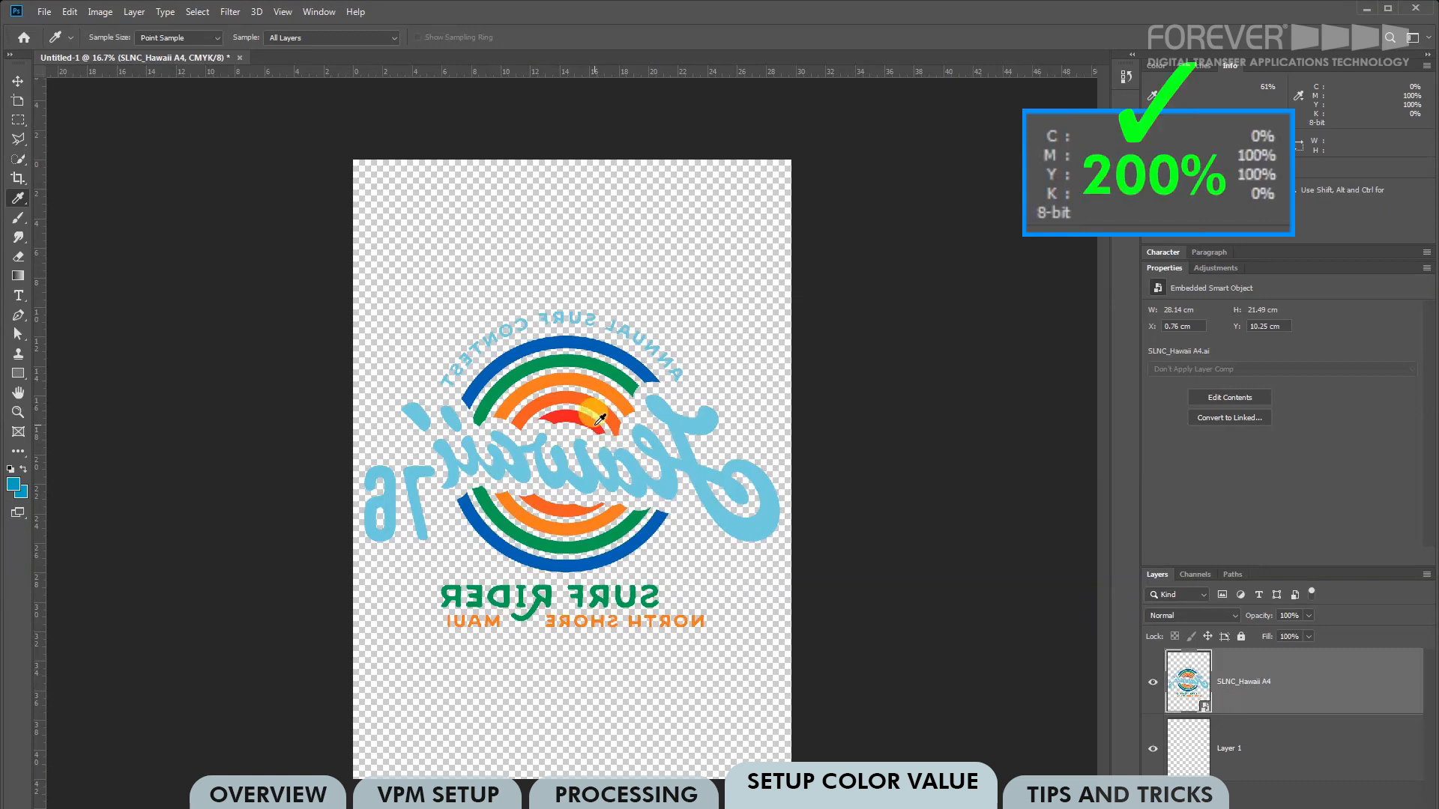
pyautogui.moveTo(576, 399)
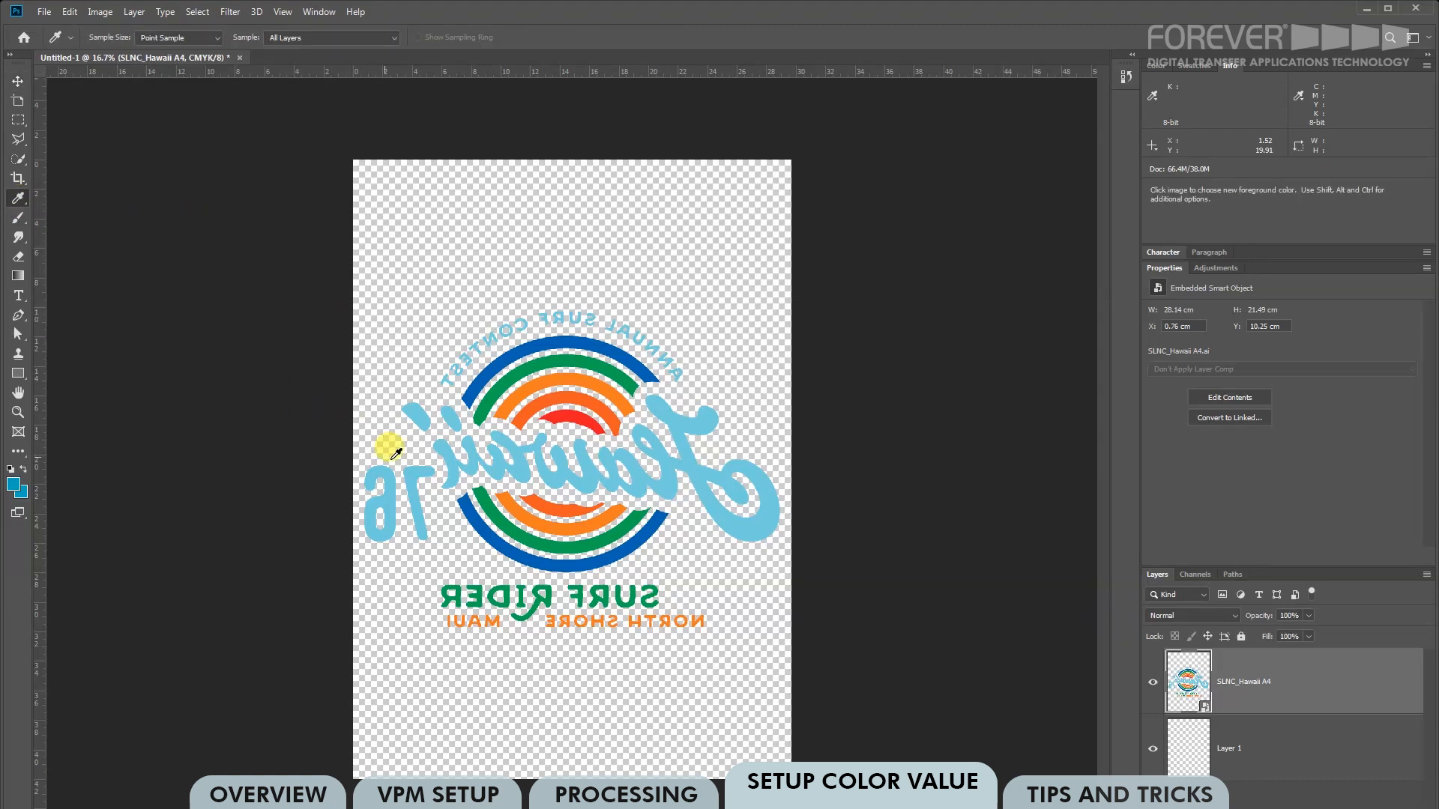
pyautogui.click(318, 11)
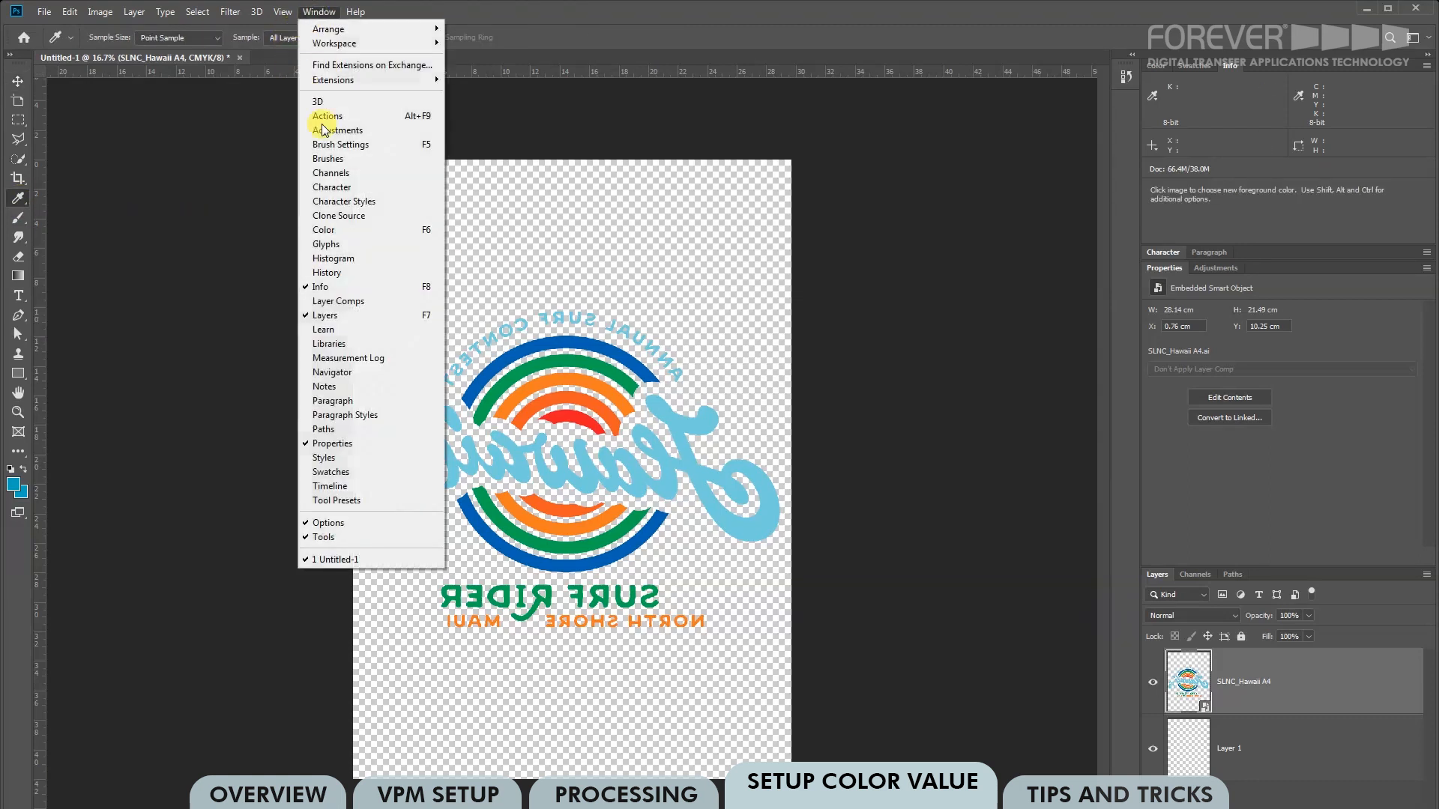
pyautogui.moveTo(362, 287)
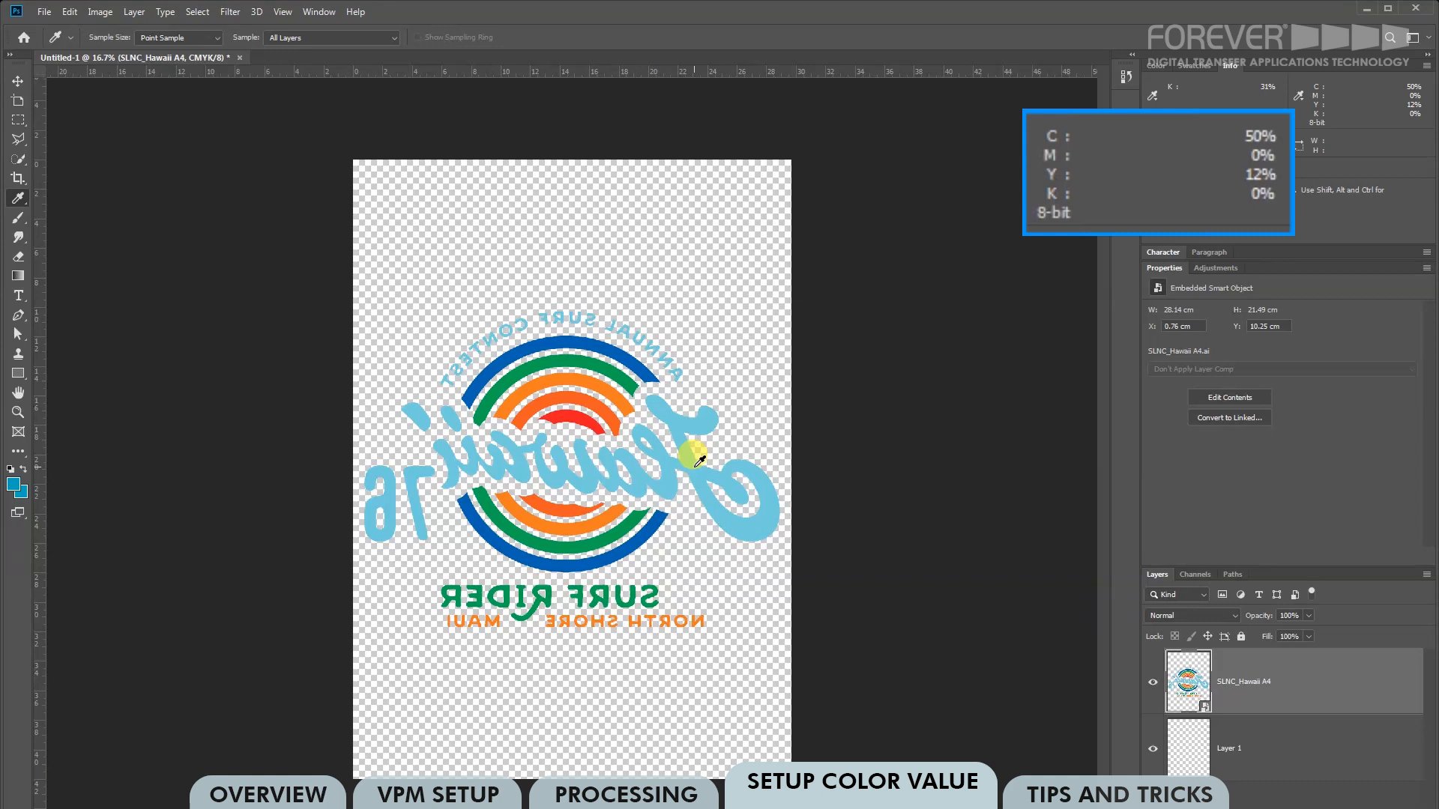
pyautogui.moveTo(656, 454)
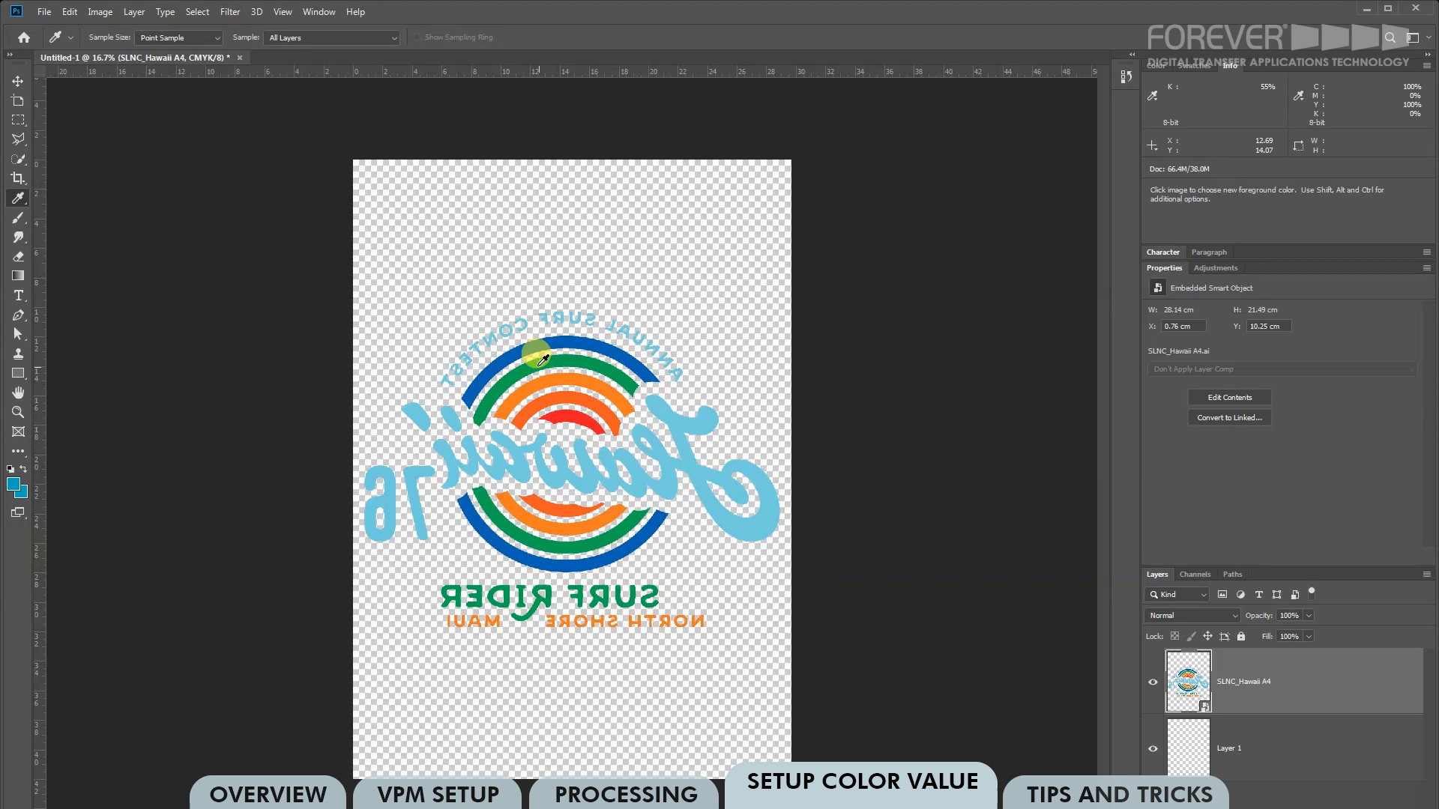
pyautogui.moveTo(458, 404)
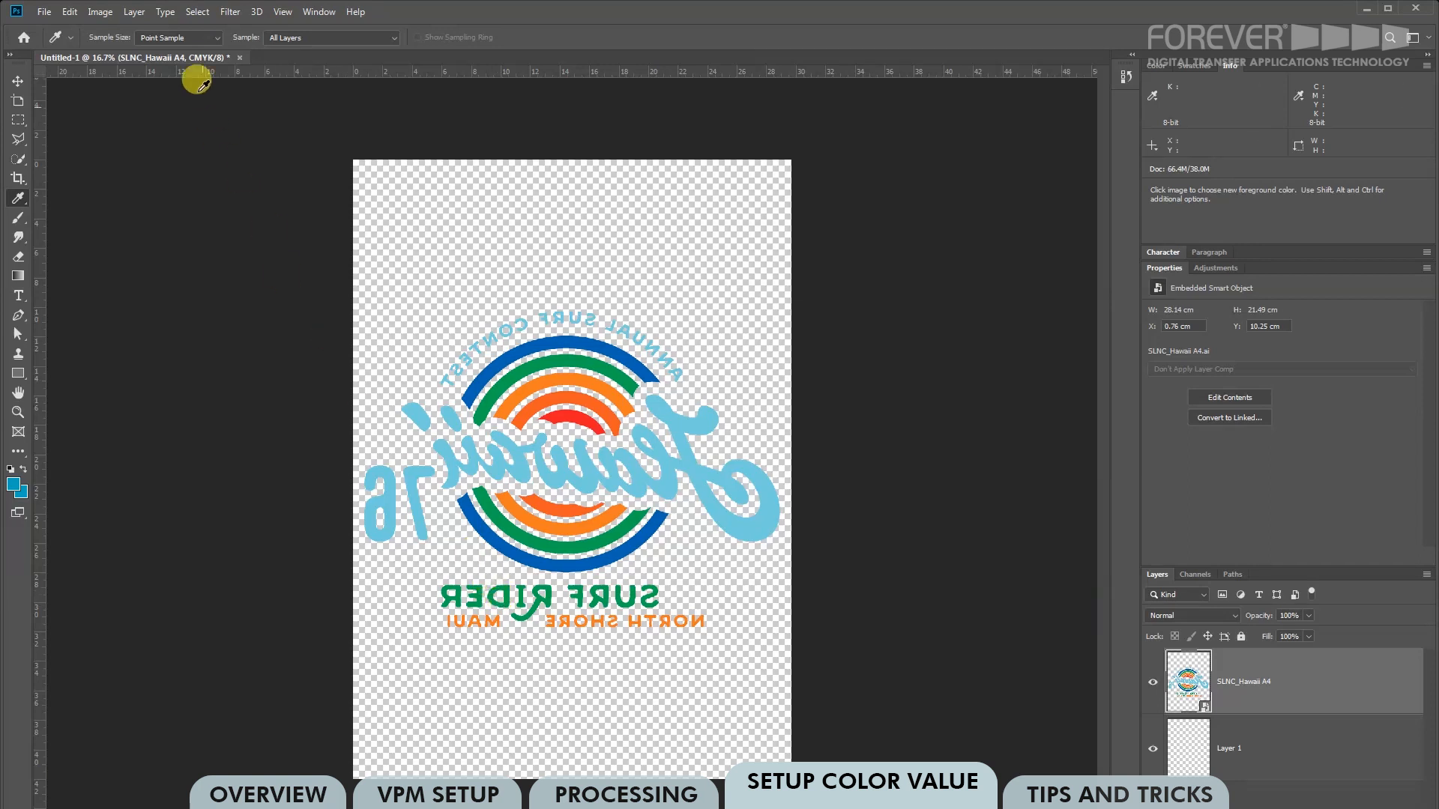
# - Use Color Range to sample the light blue Hawaii lettering, widening Fuzziness
pyautogui.click(196, 12)
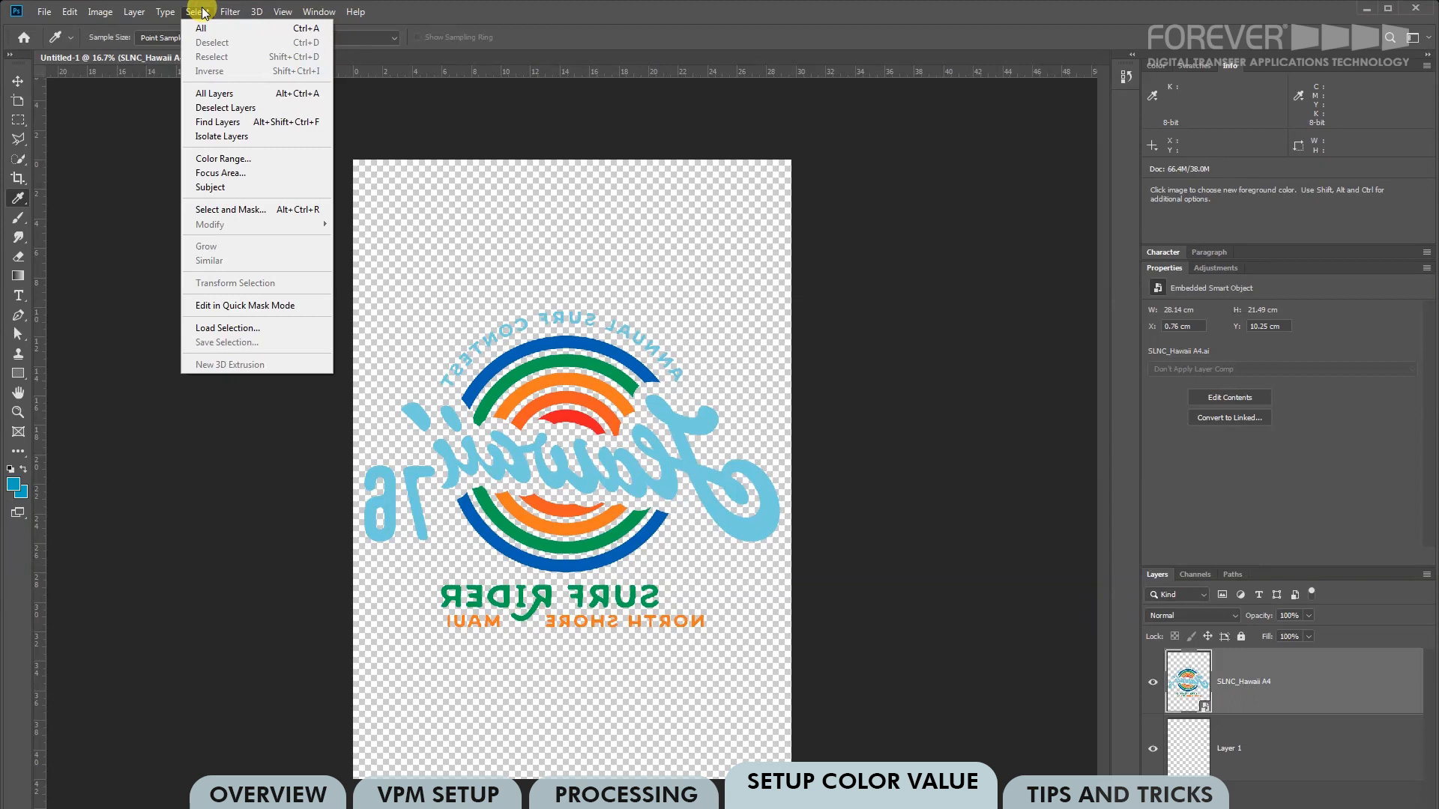
pyautogui.moveTo(222, 158)
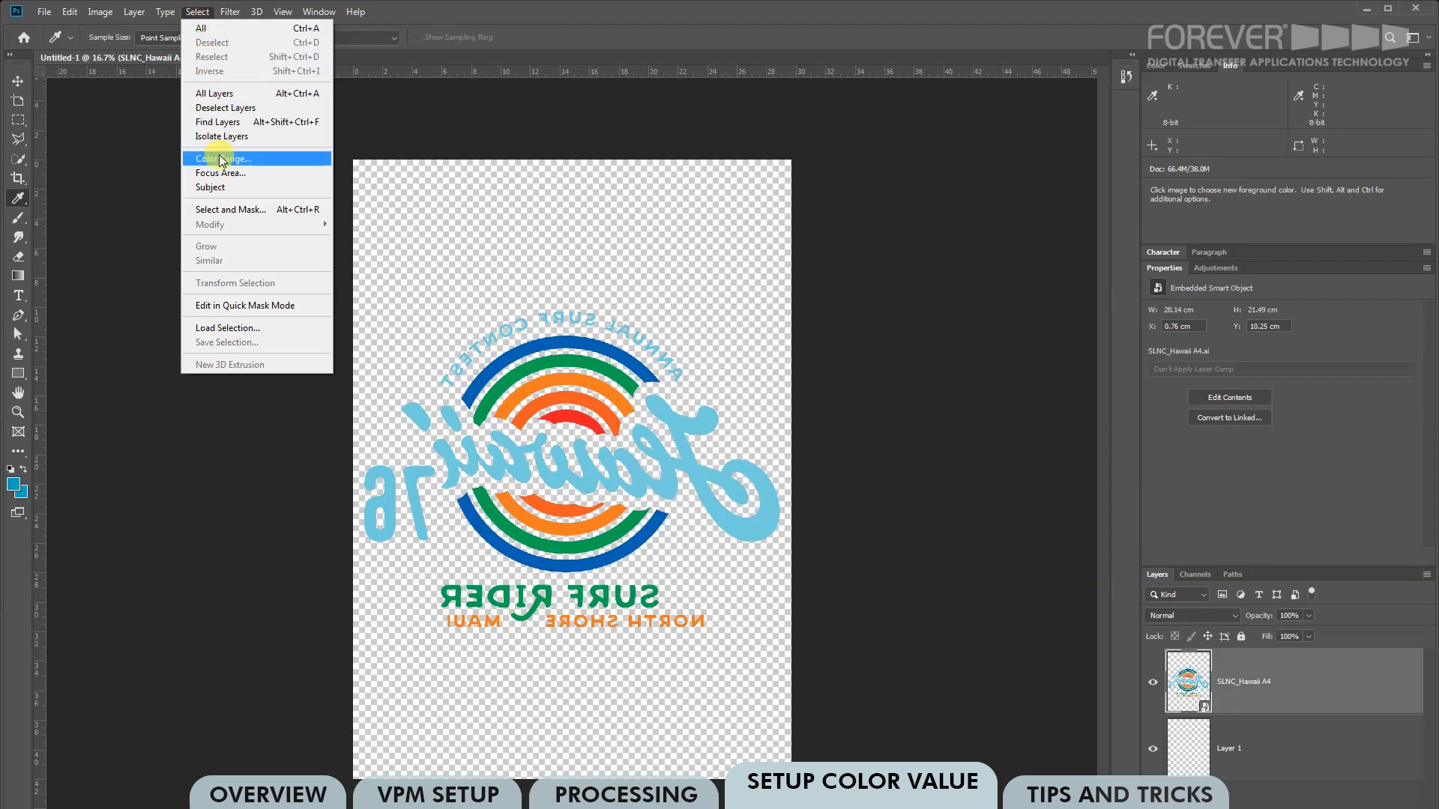
pyautogui.click(220, 158)
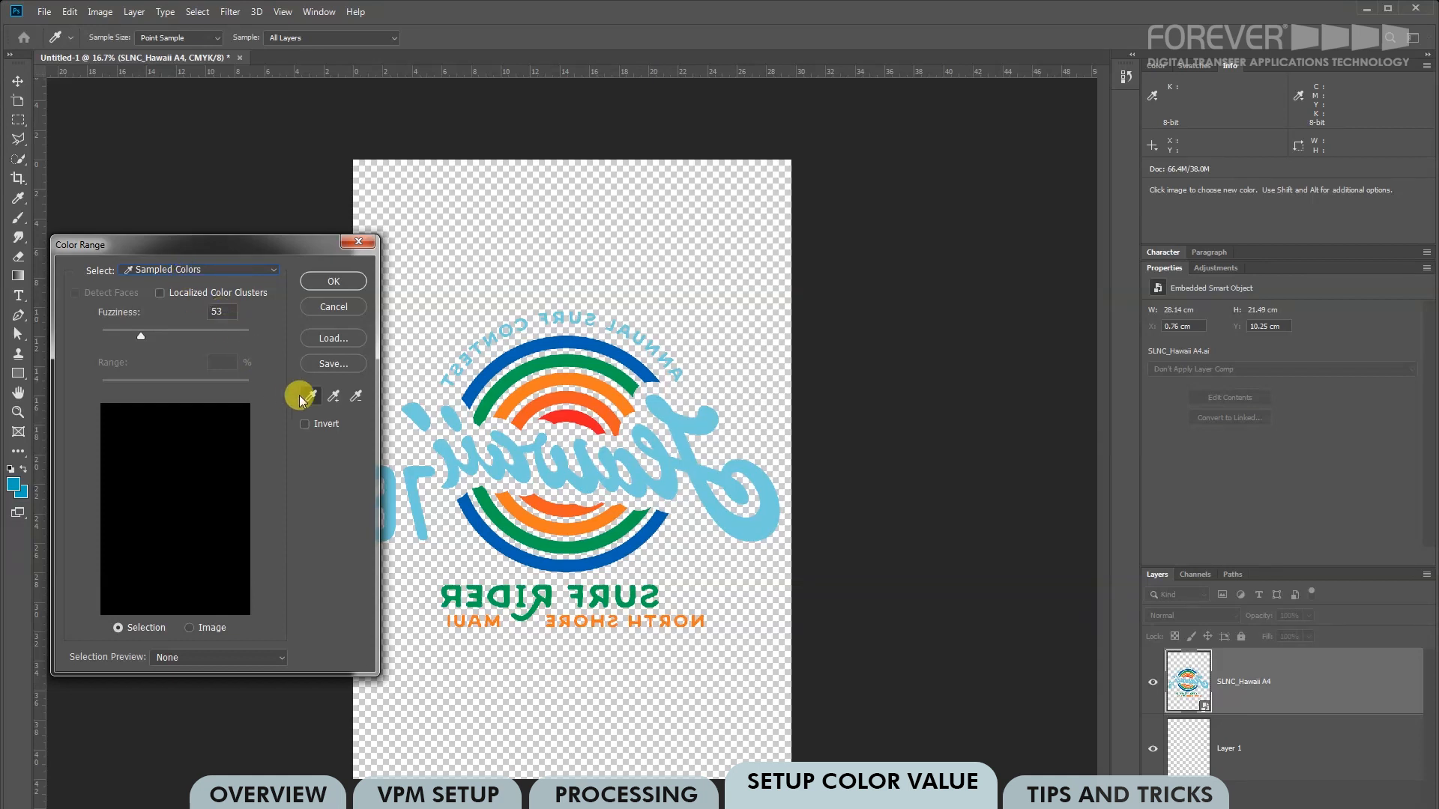
pyautogui.moveTo(337, 411)
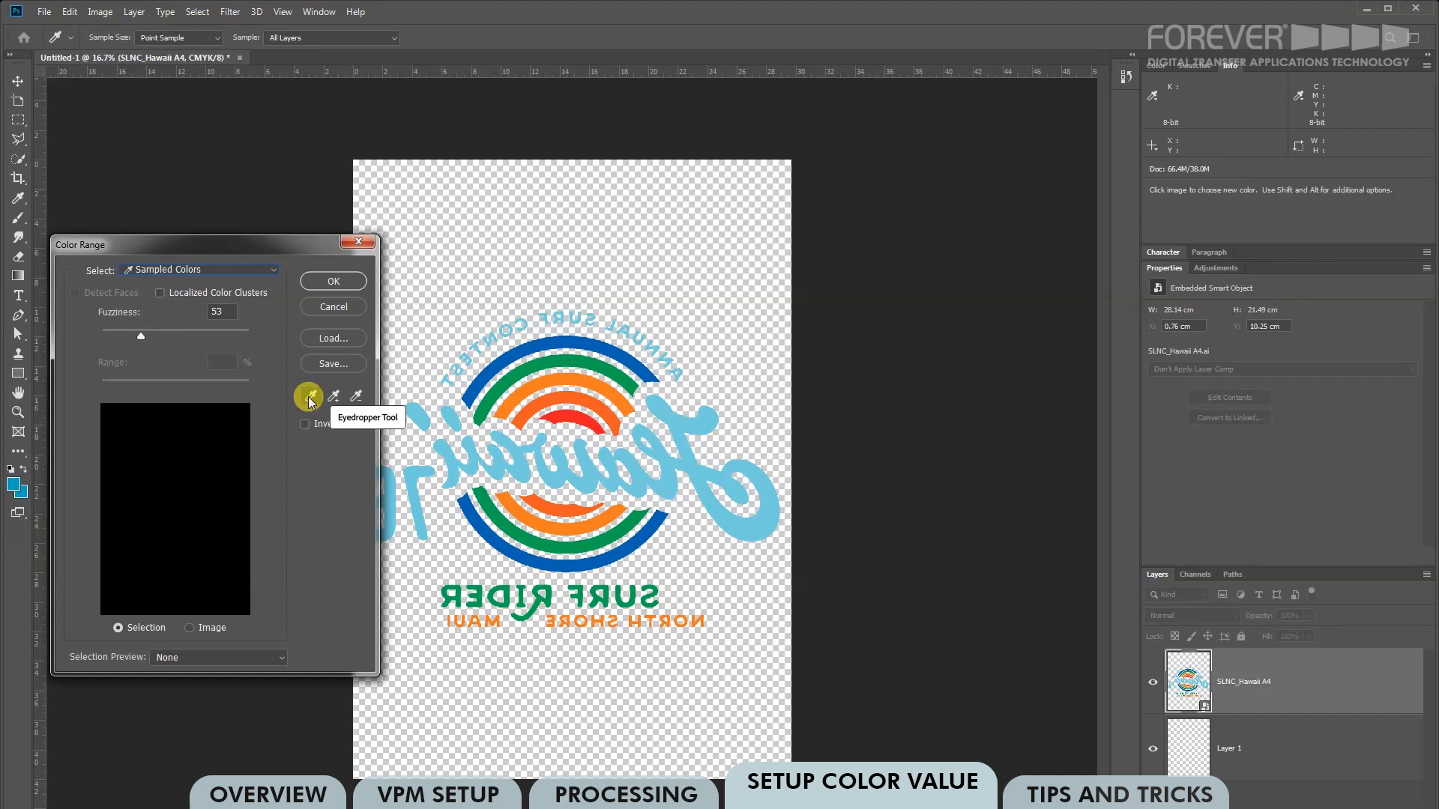
pyautogui.moveTo(356, 395)
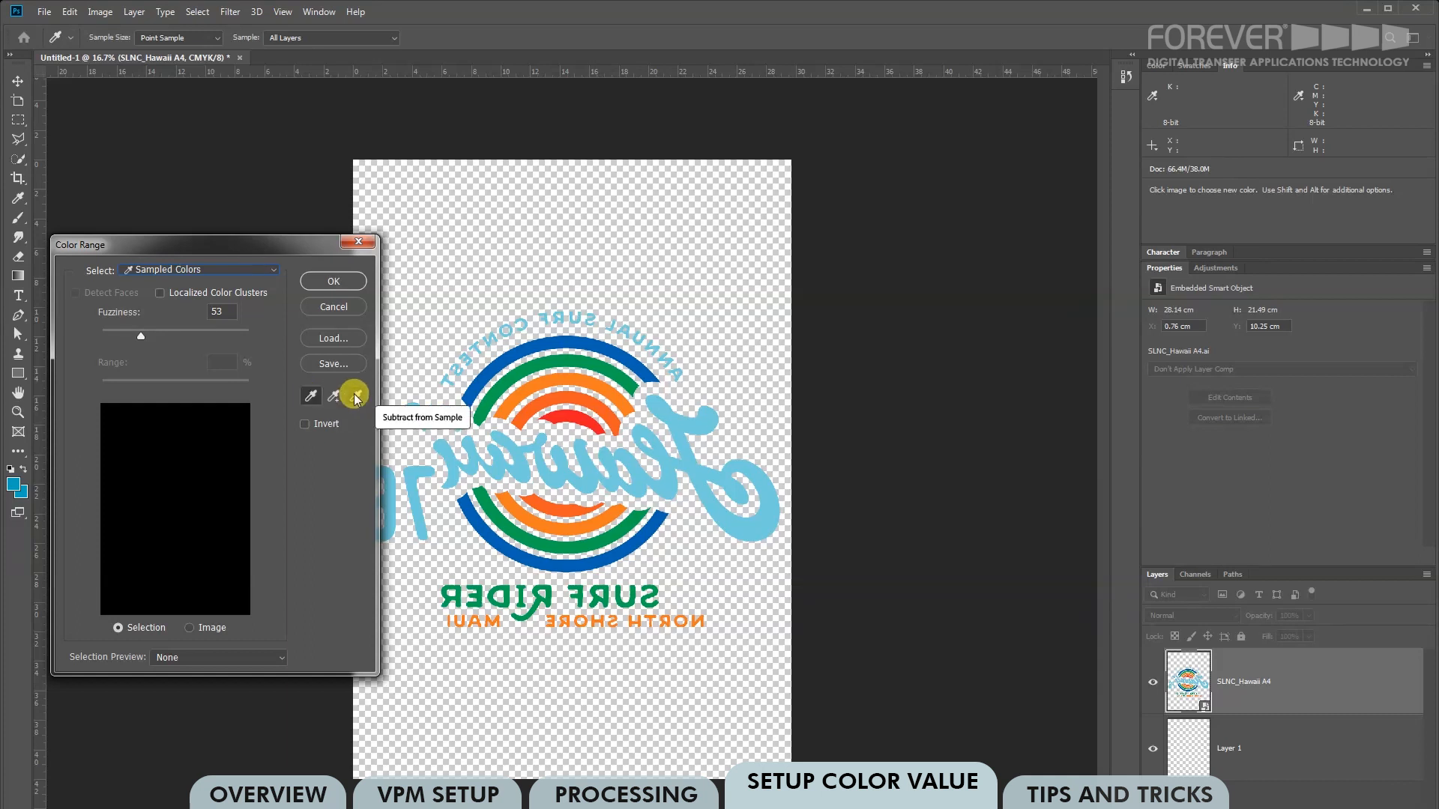
pyautogui.moveTo(311, 396)
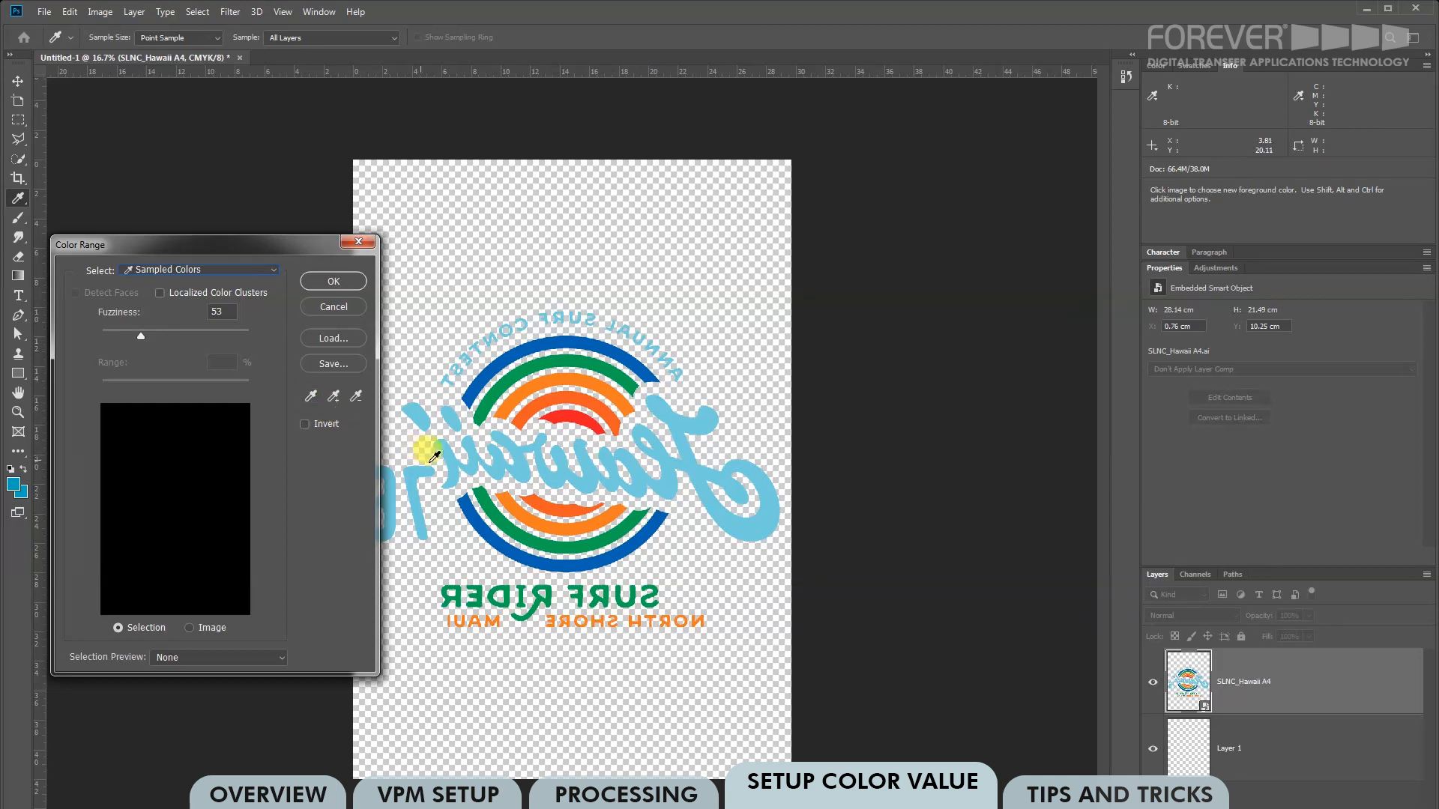
pyautogui.click(436, 438)
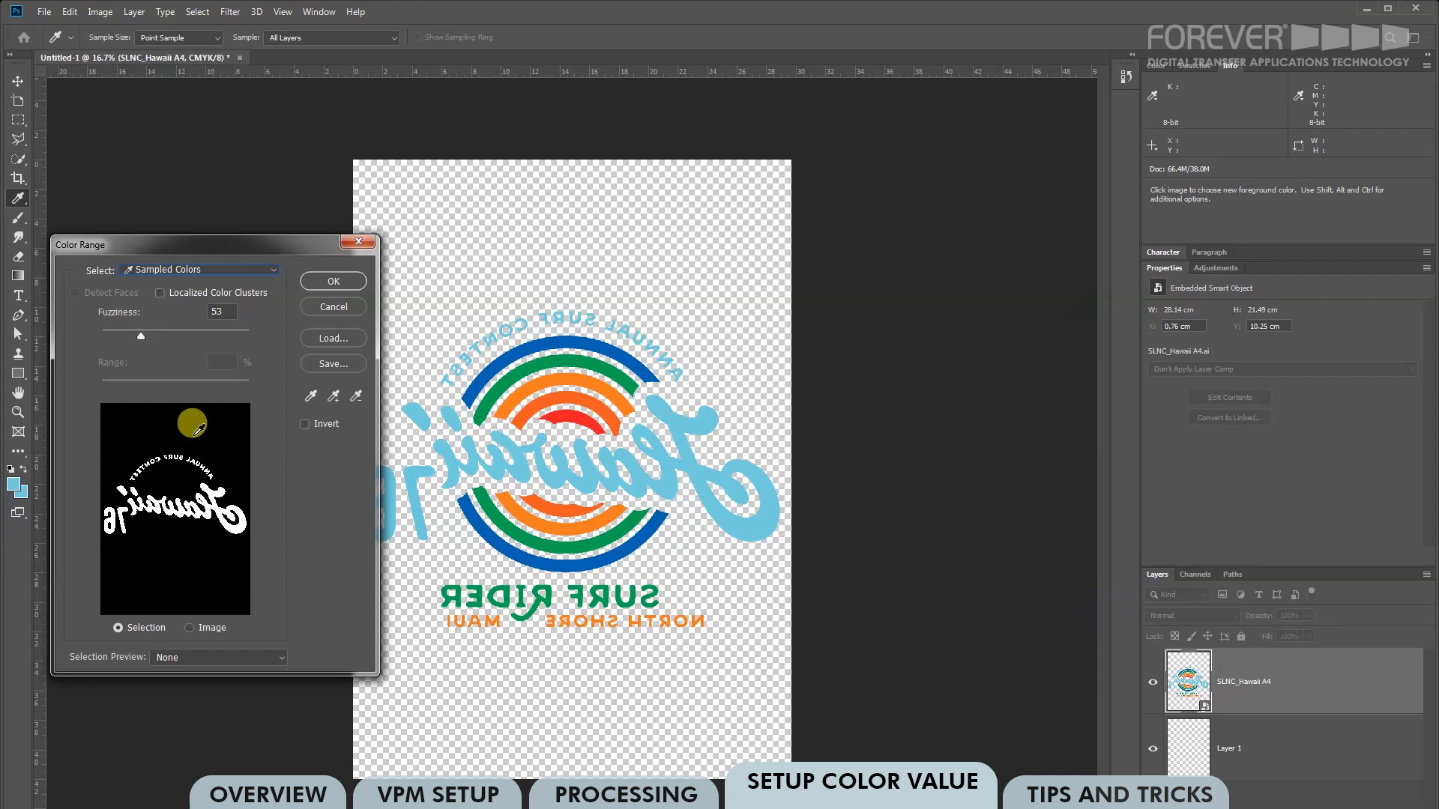
pyautogui.moveTo(156, 336); pyautogui.dragTo(135, 335)
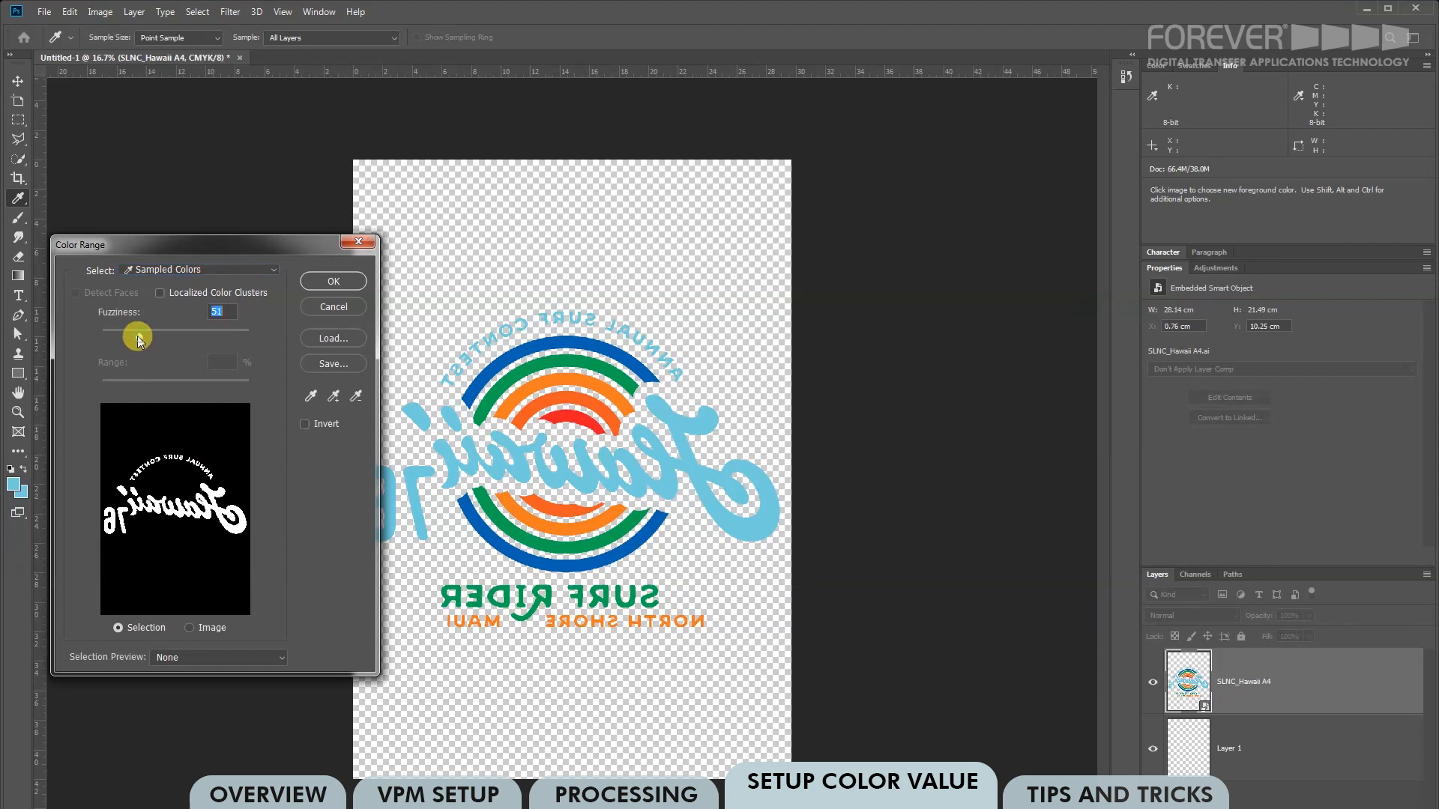
pyautogui.moveTo(135, 336); pyautogui.dragTo(248, 340)
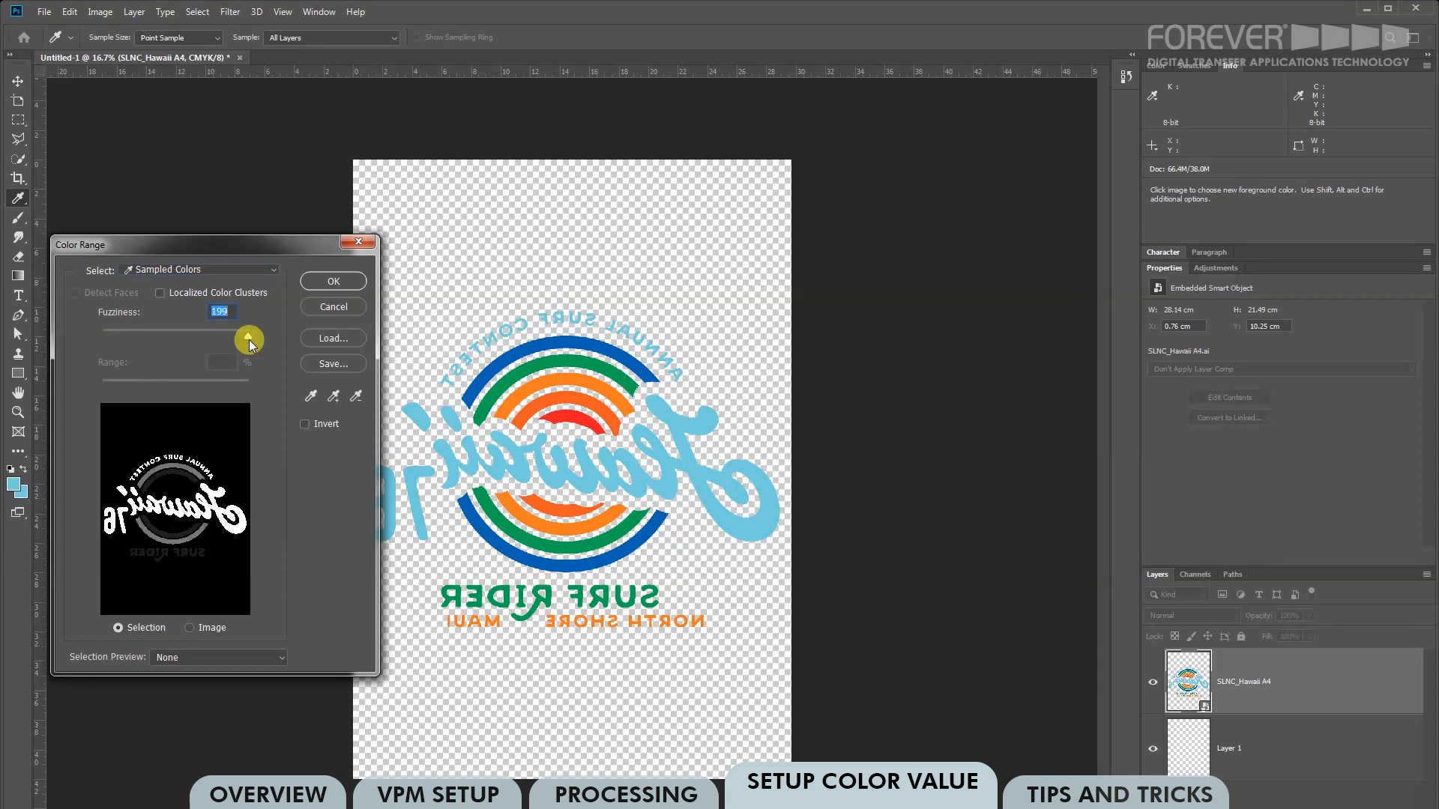
pyautogui.click(331, 281)
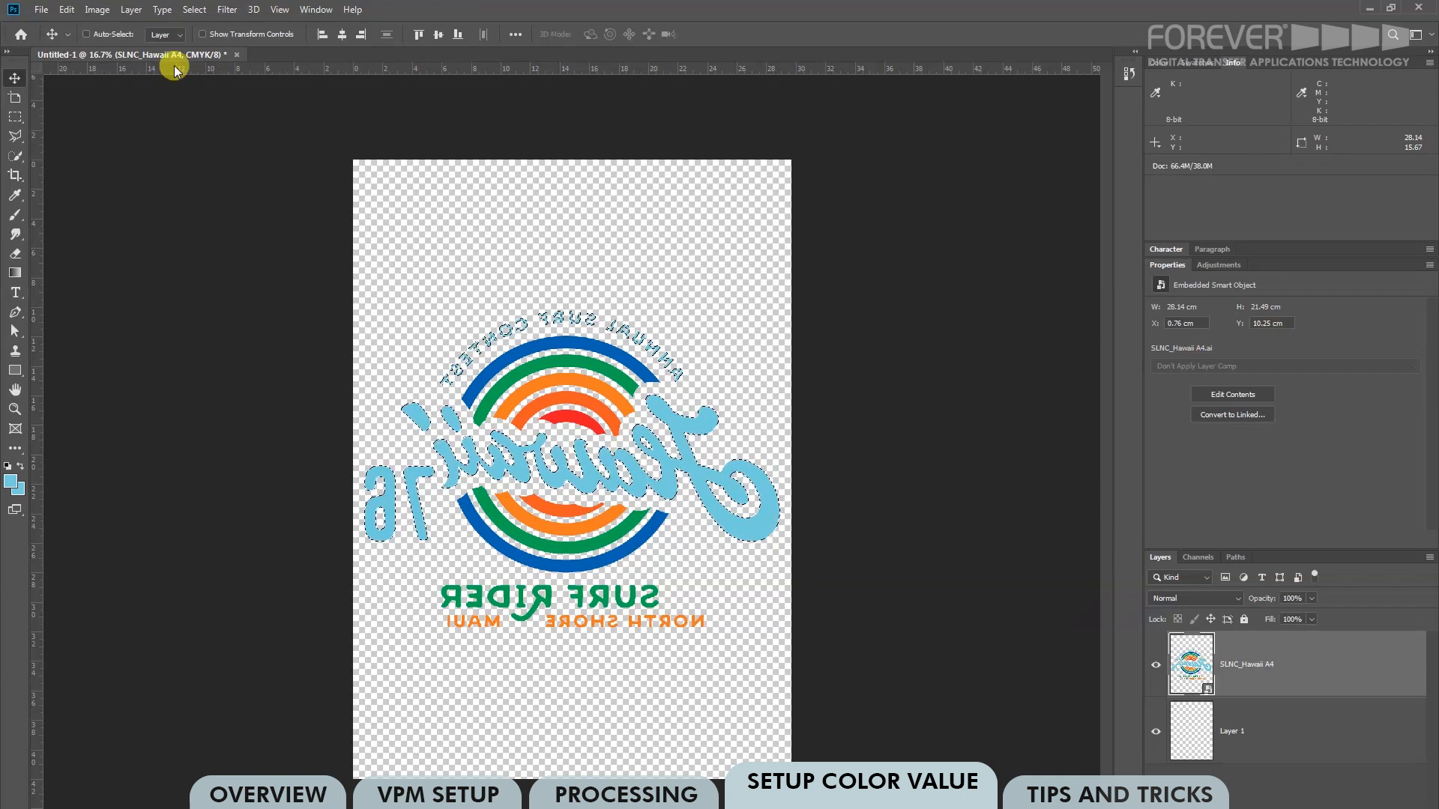
# - Add a Solid Color fill layer named Color Fill 1 over the lettering selection
pyautogui.click(130, 9)
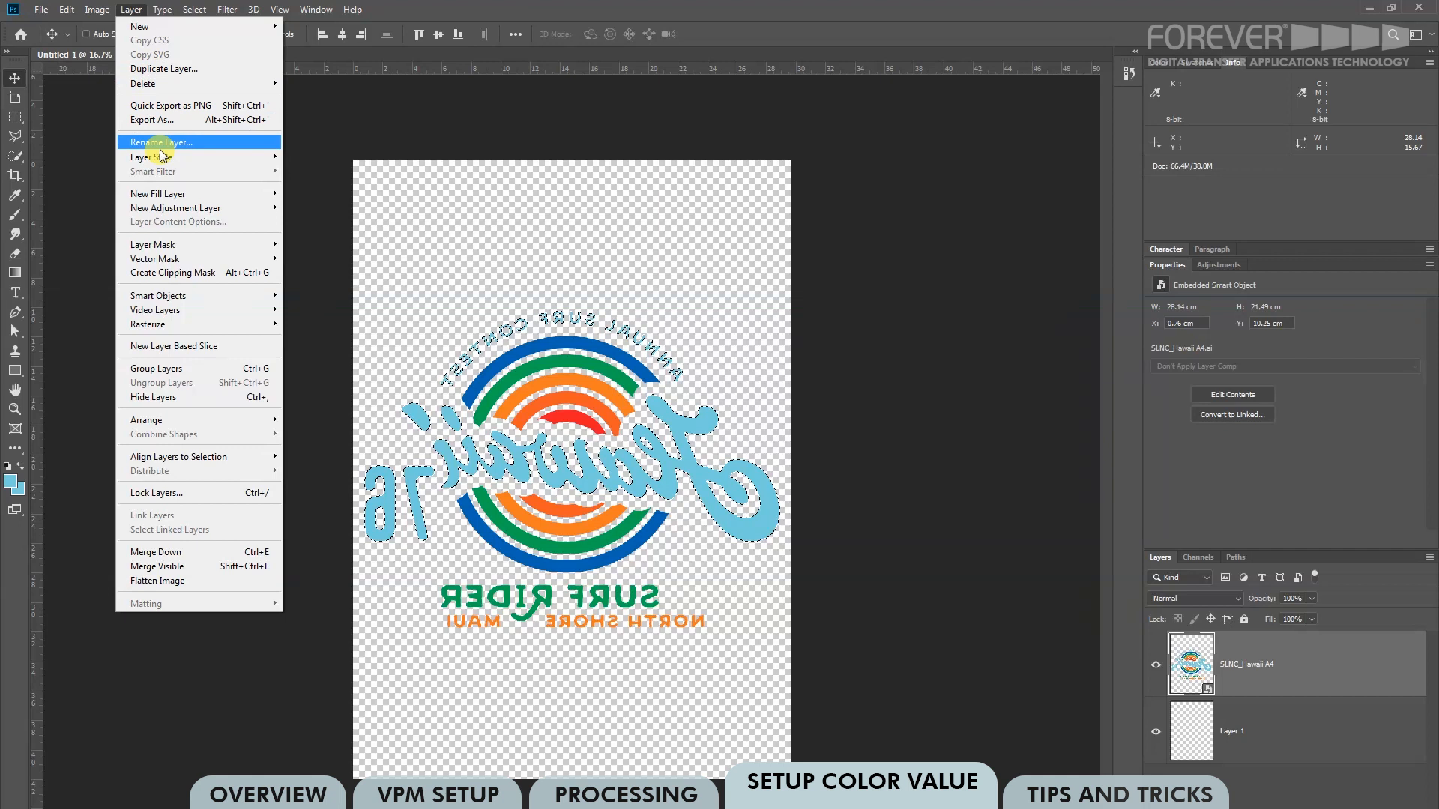
pyautogui.moveTo(175, 194)
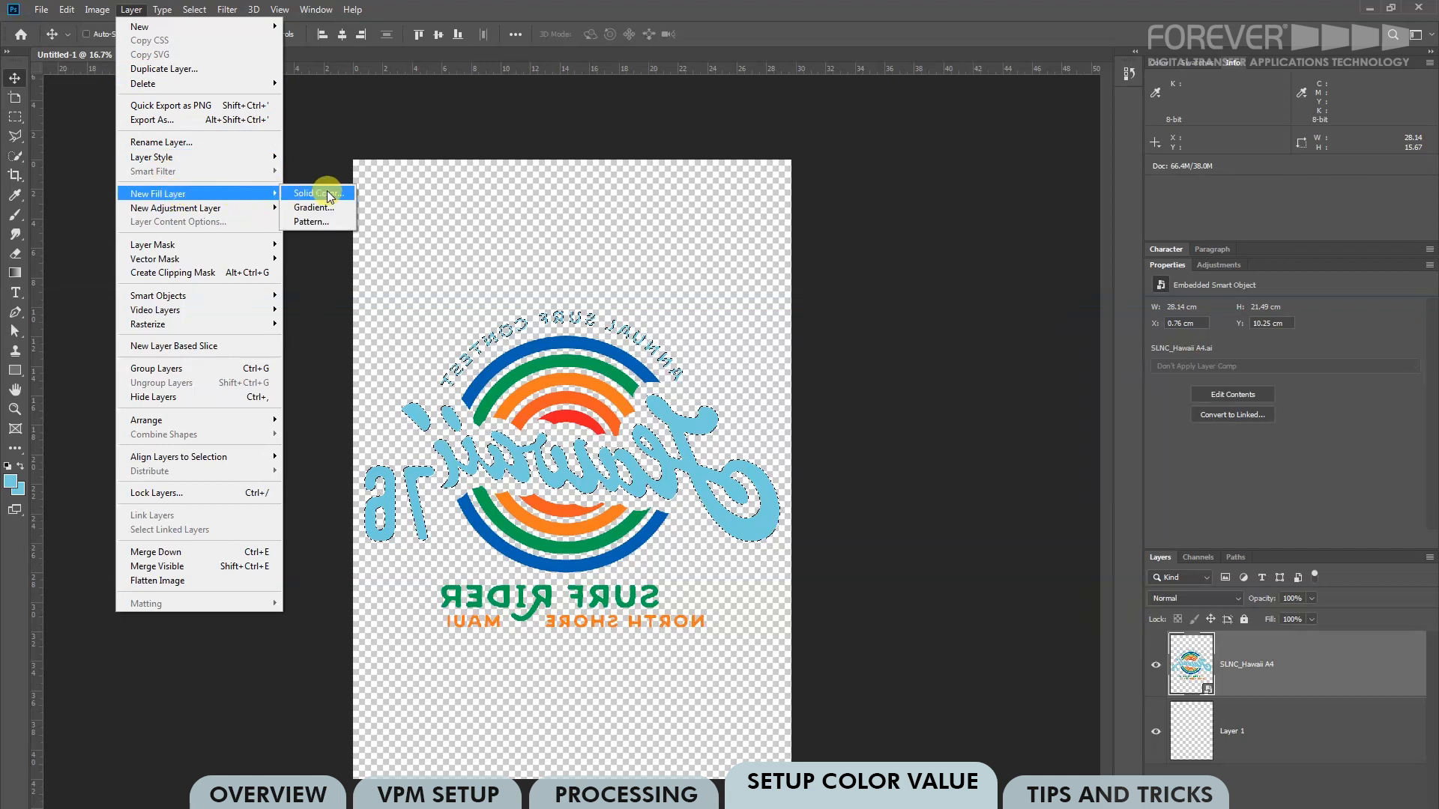
pyautogui.click(315, 192)
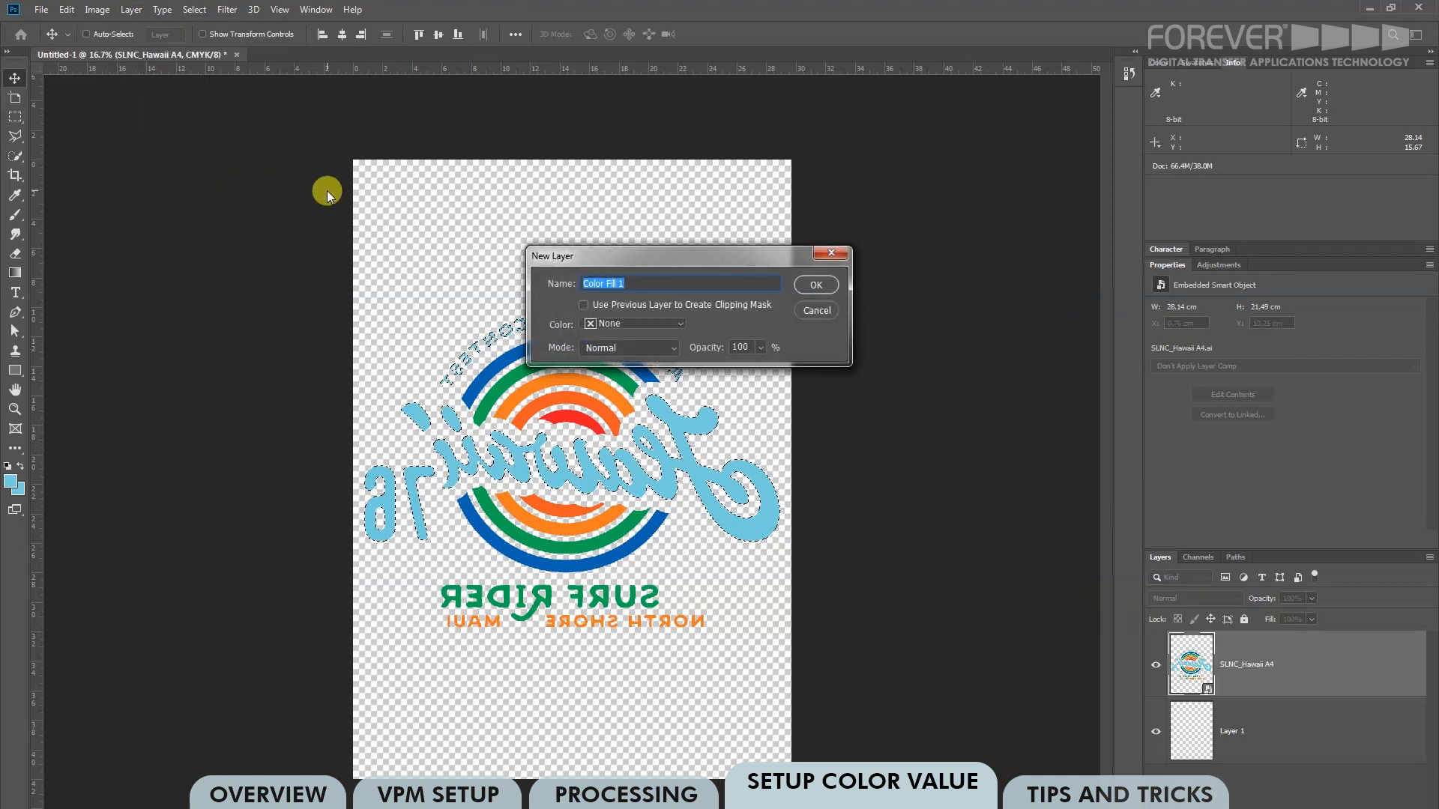
pyautogui.moveTo(688, 256); pyautogui.dragTo(863, 237)
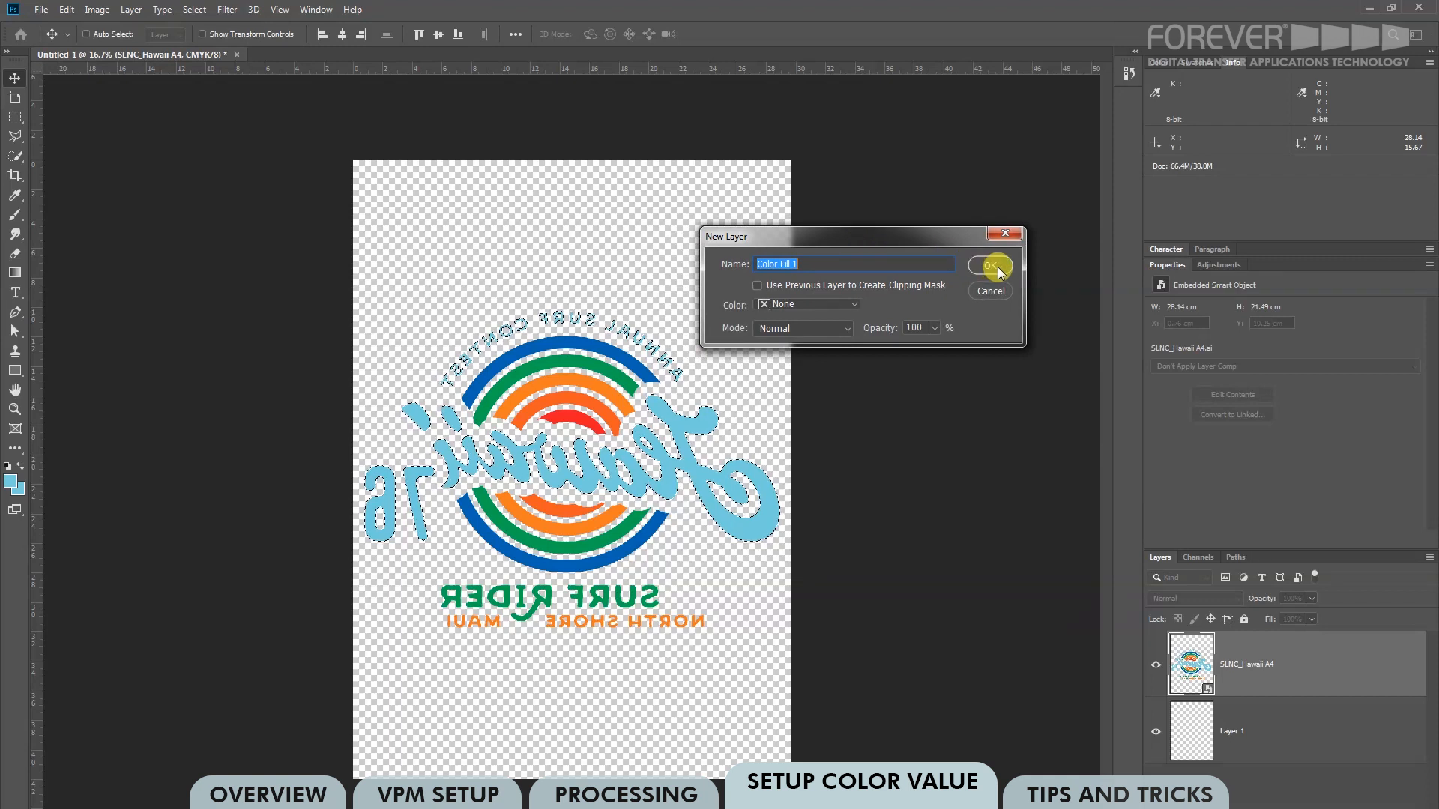
pyautogui.click(990, 266)
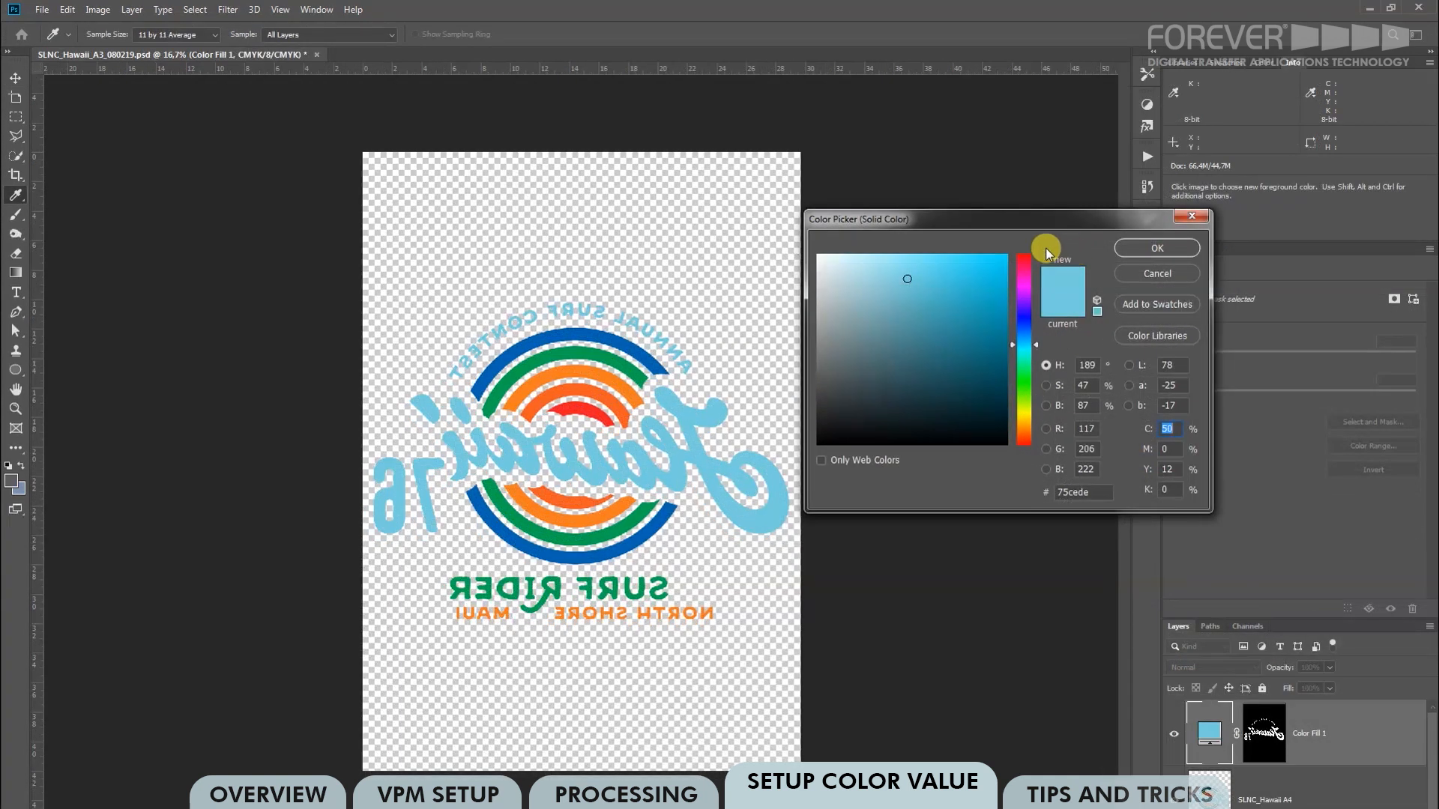
pyautogui.moveTo(1130, 374)
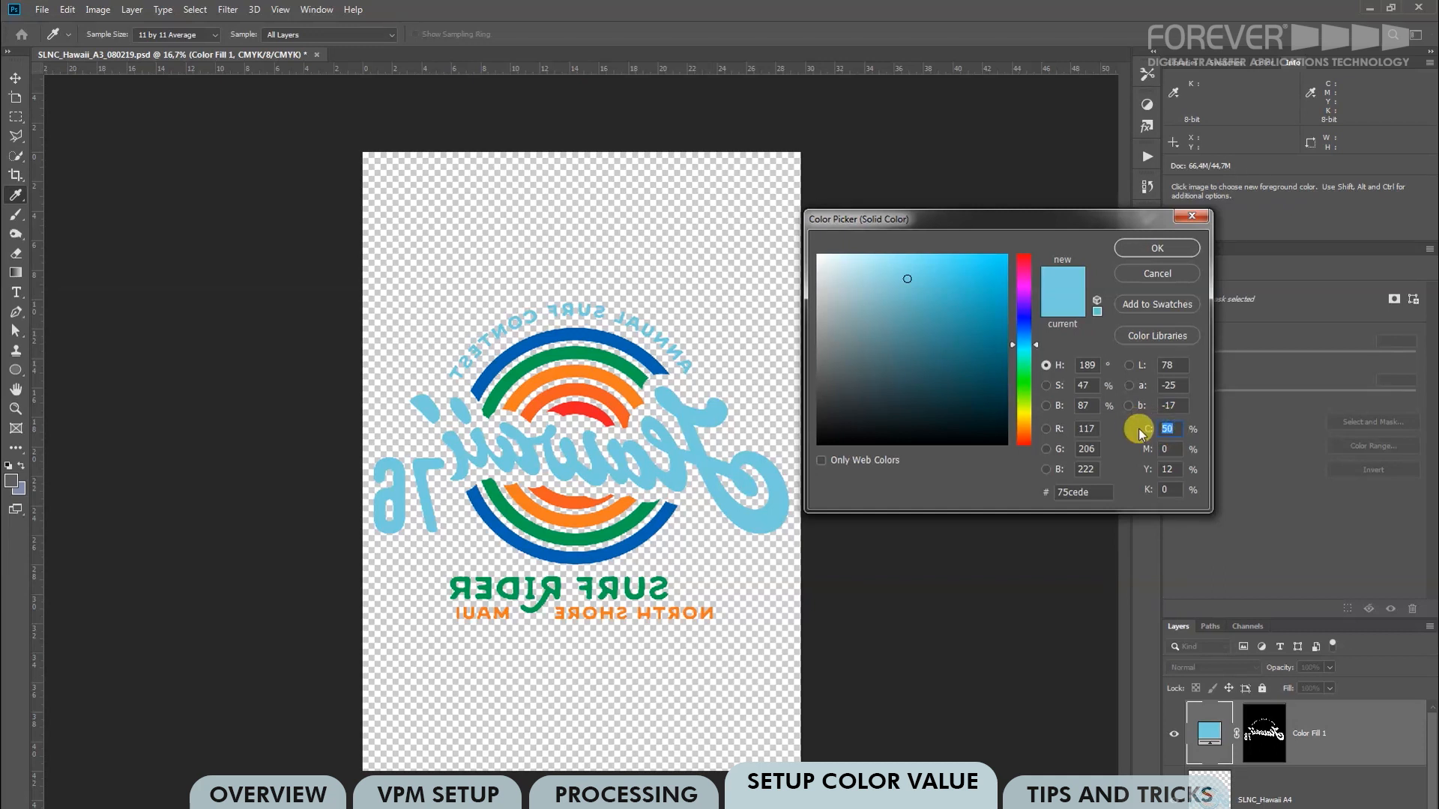
# - Set the fill colour to C 100, M 20, Y 20, K 10
pyautogui.click(1128, 429)
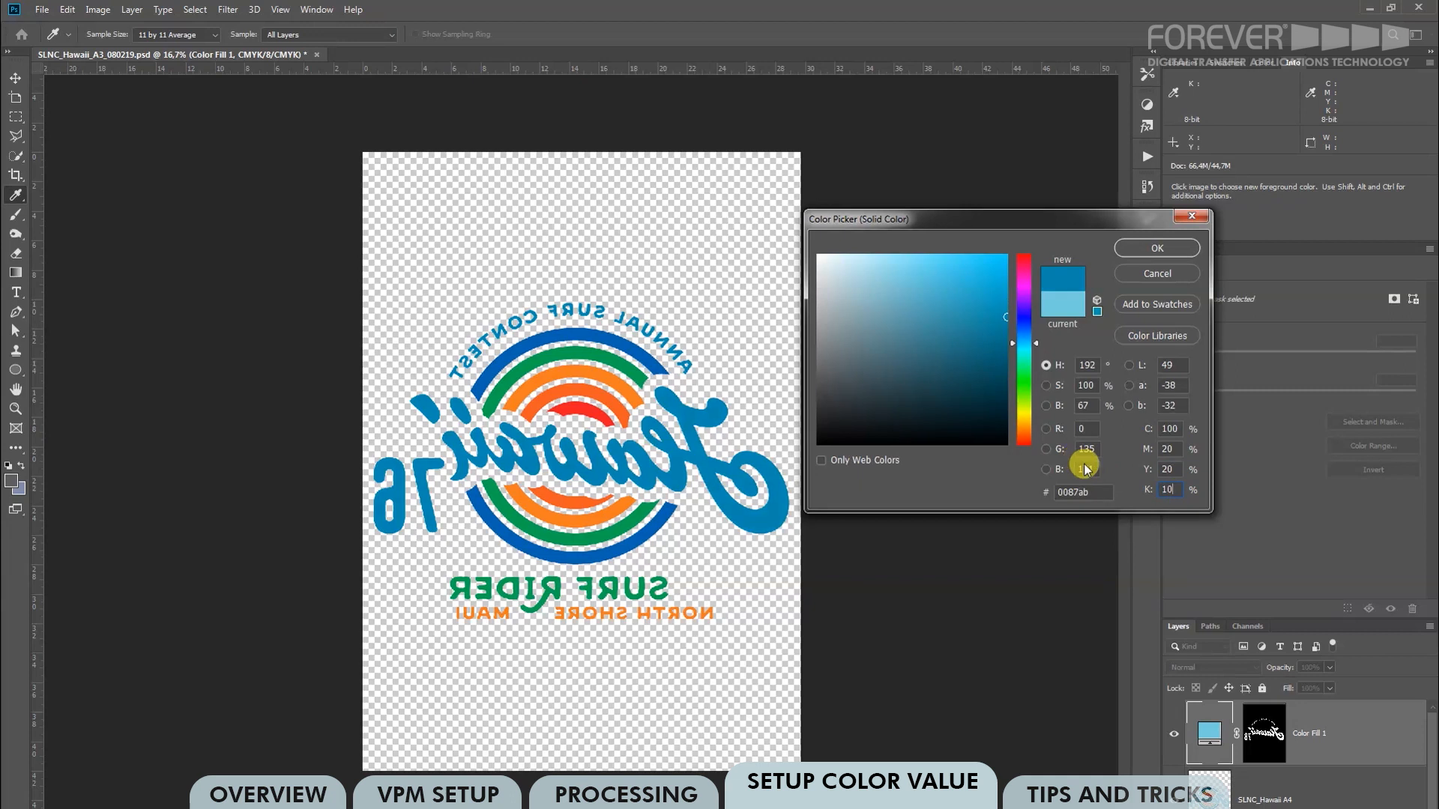
pyautogui.click(1155, 248)
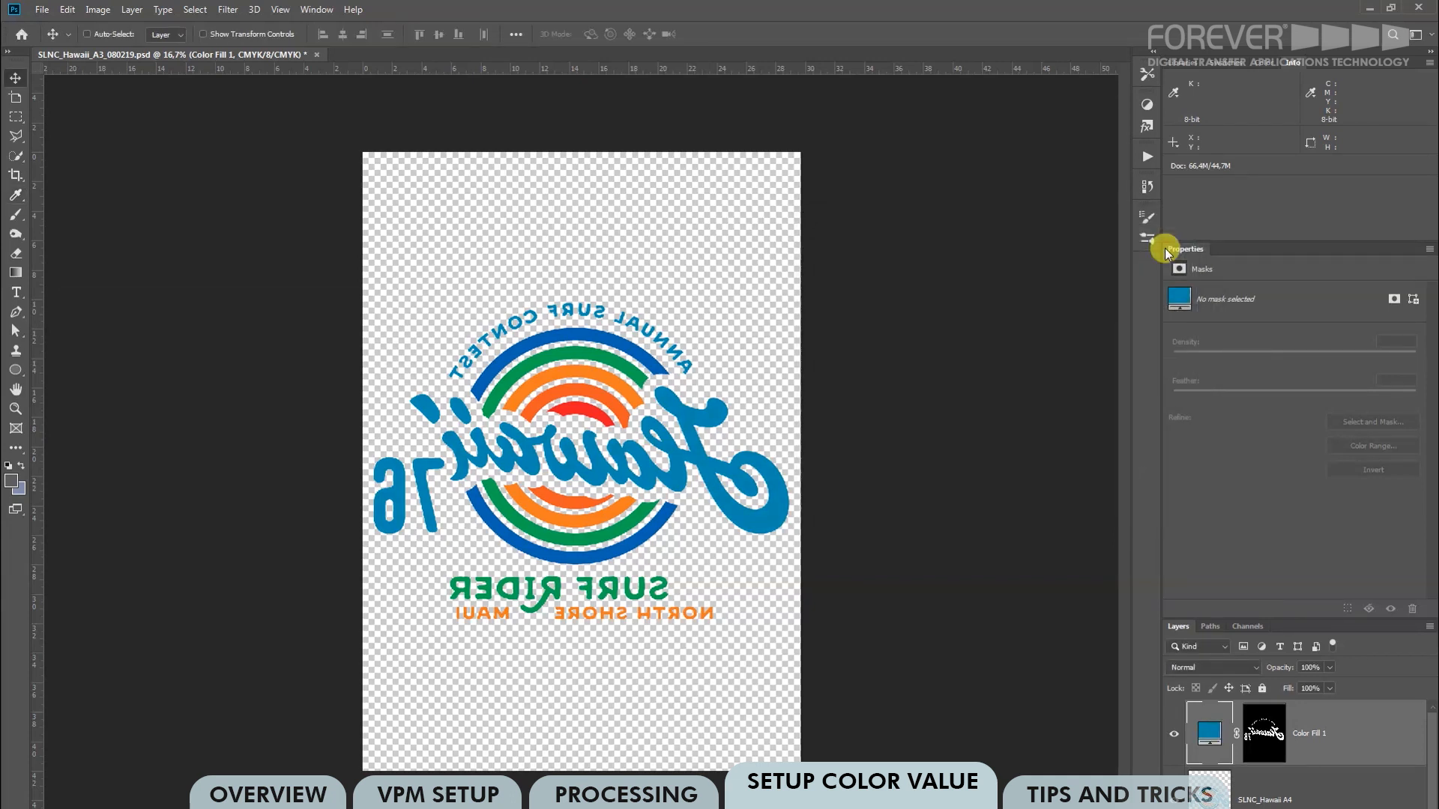
pyautogui.click(1303, 732)
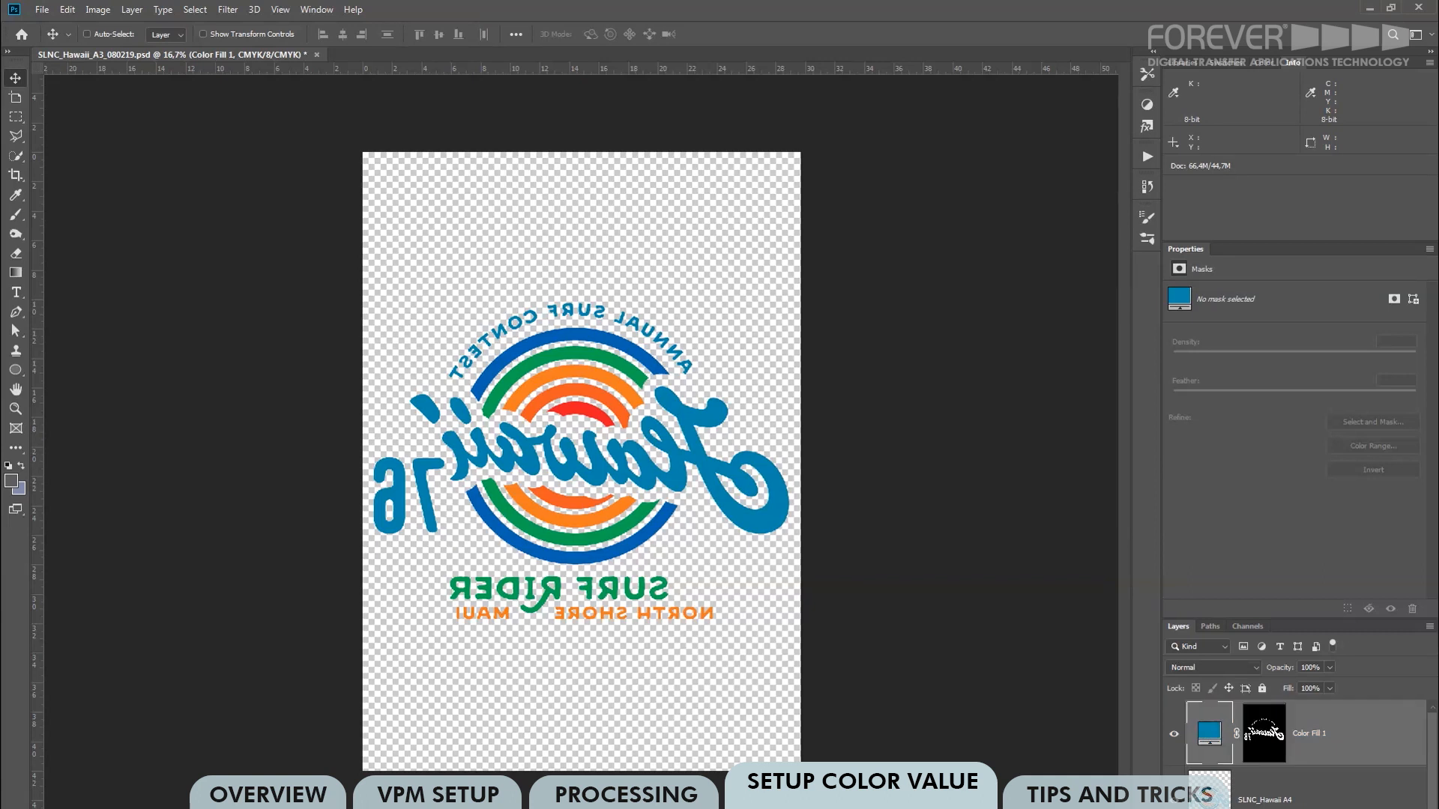
pyautogui.click(1110, 792)
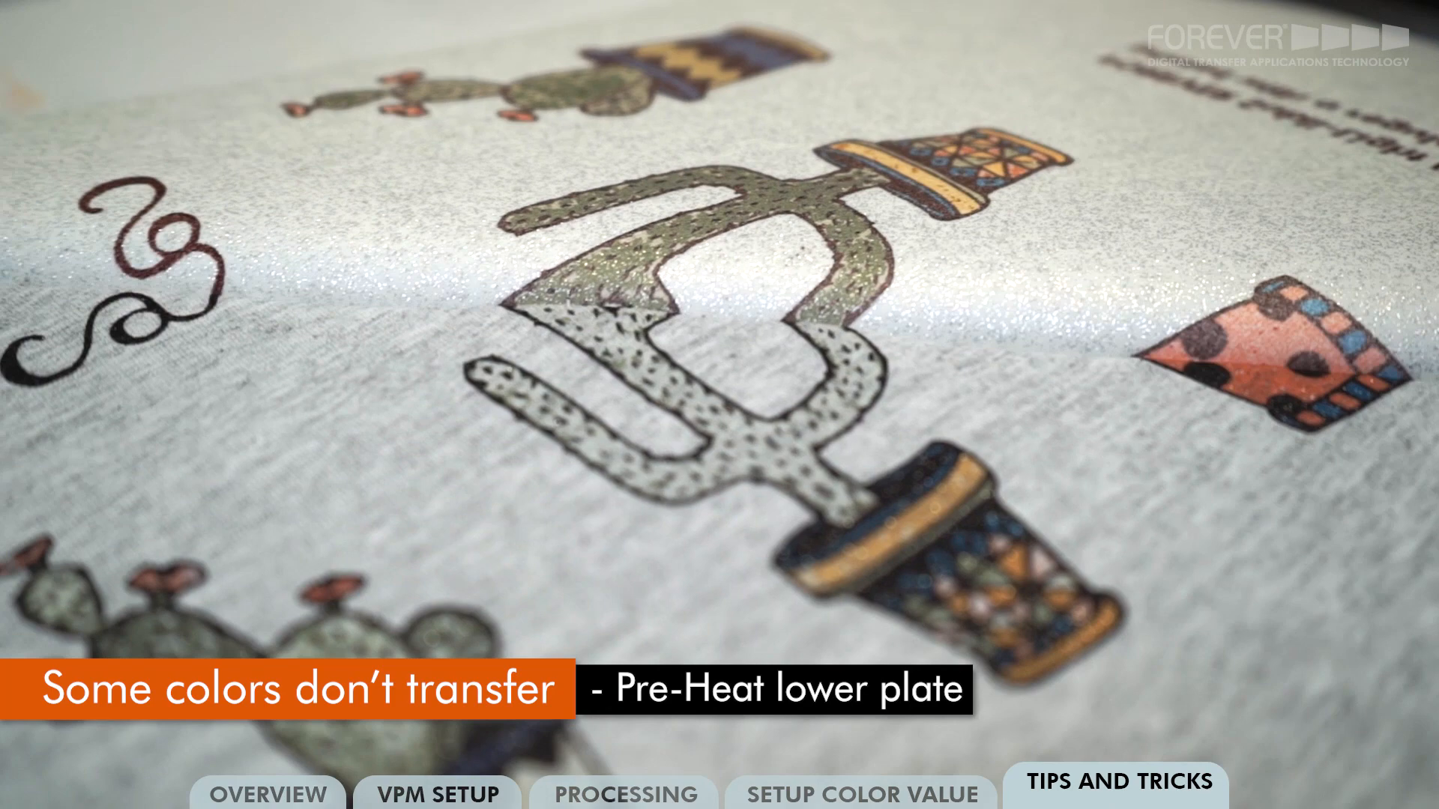